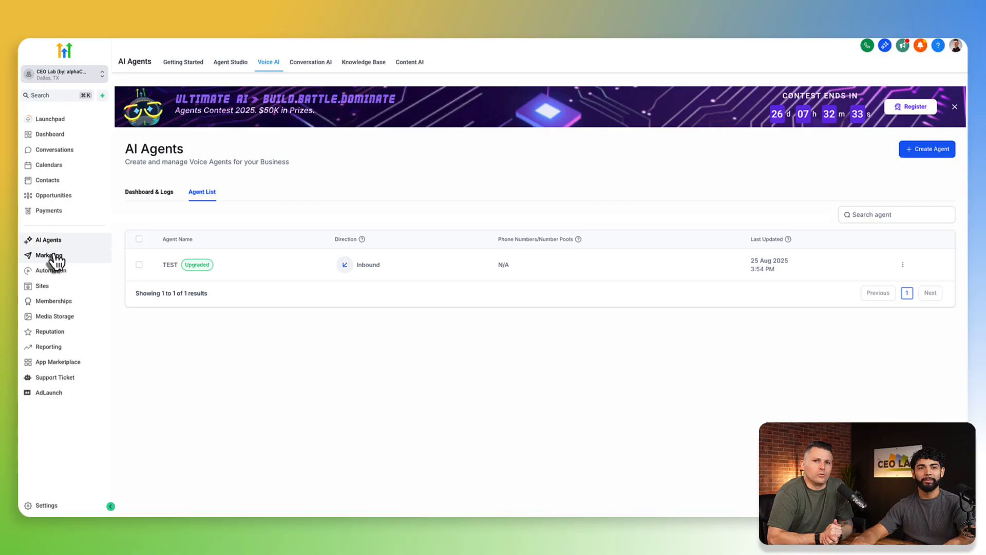
{"action": "mouse_move", "coordinate": [189, 207]}
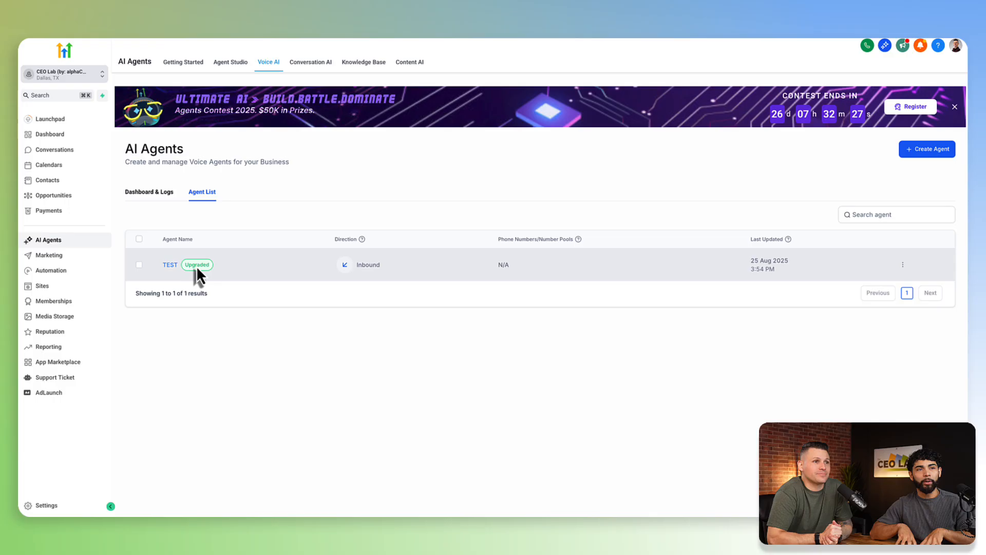
Begin creating a new Voice AI agent from the AI Agents page
{"action": "left_click", "coordinate": [925, 149]}
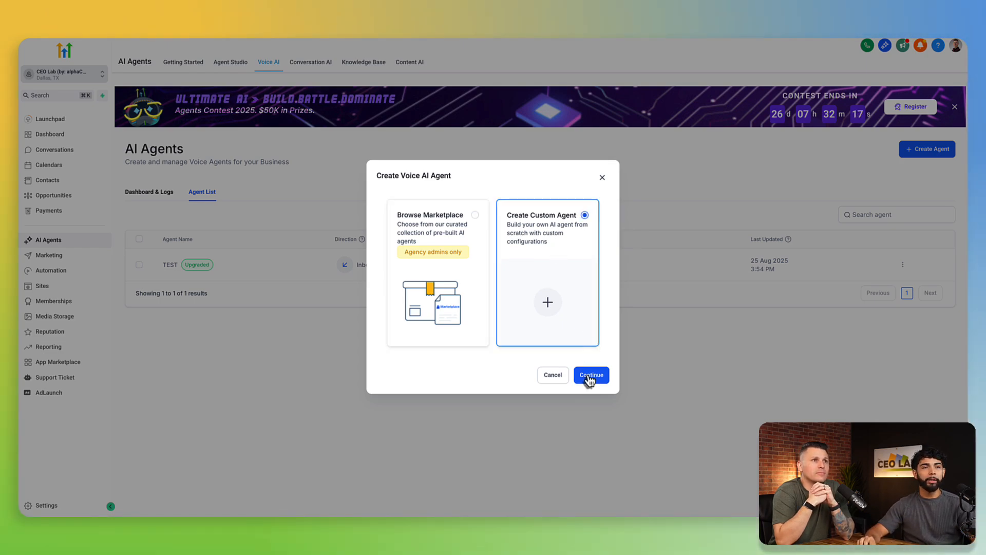
Build a custom agent named Chloe using the high-quality Dakota H voice
{"action": "left_click", "coordinate": [590, 374]}
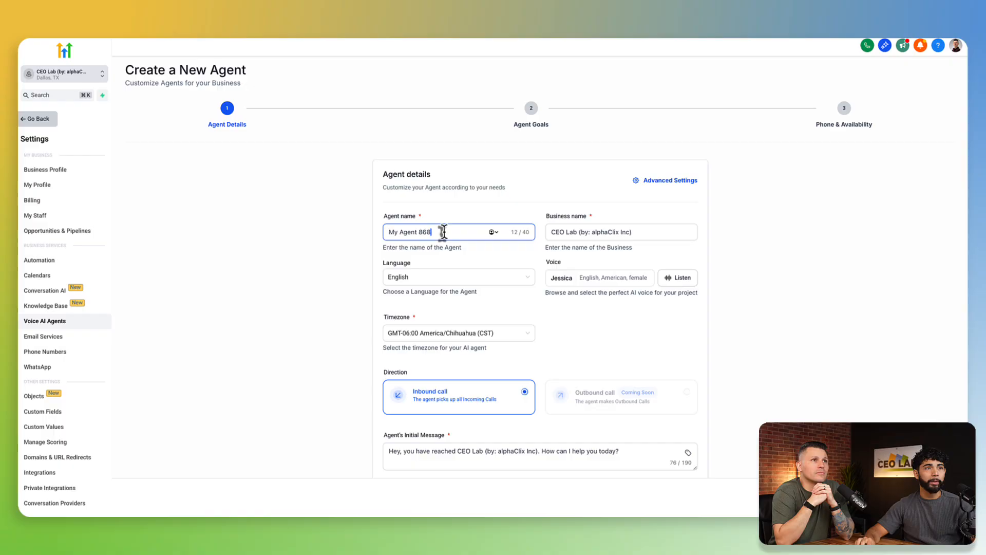
{"action": "type", "text": "Chl"}
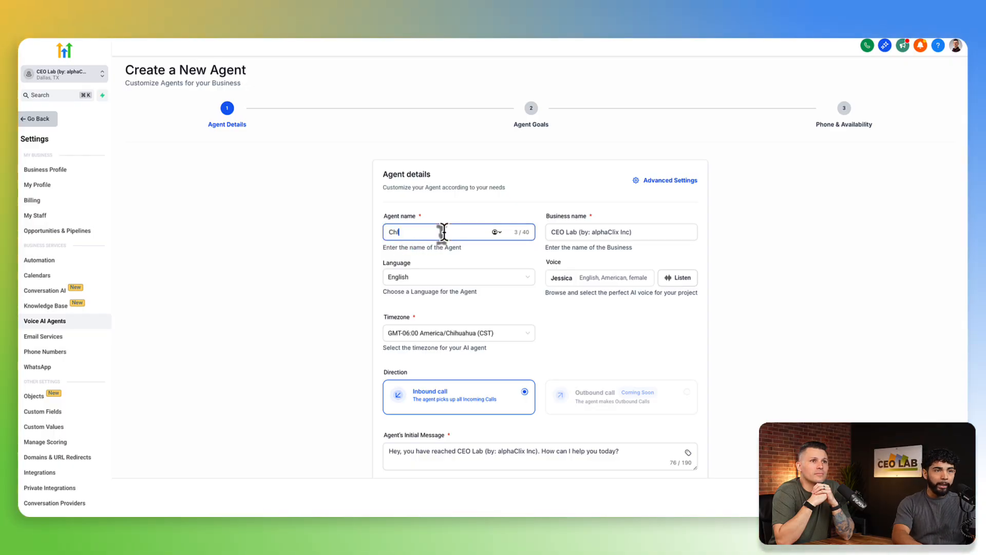
{"action": "left_click", "coordinate": [620, 231]}
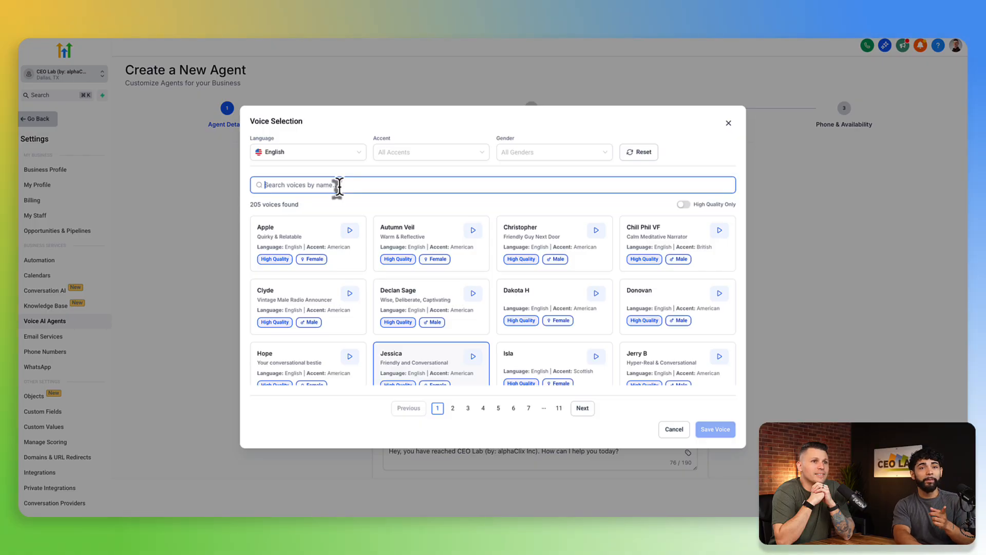
{"action": "type", "text": "dak"}
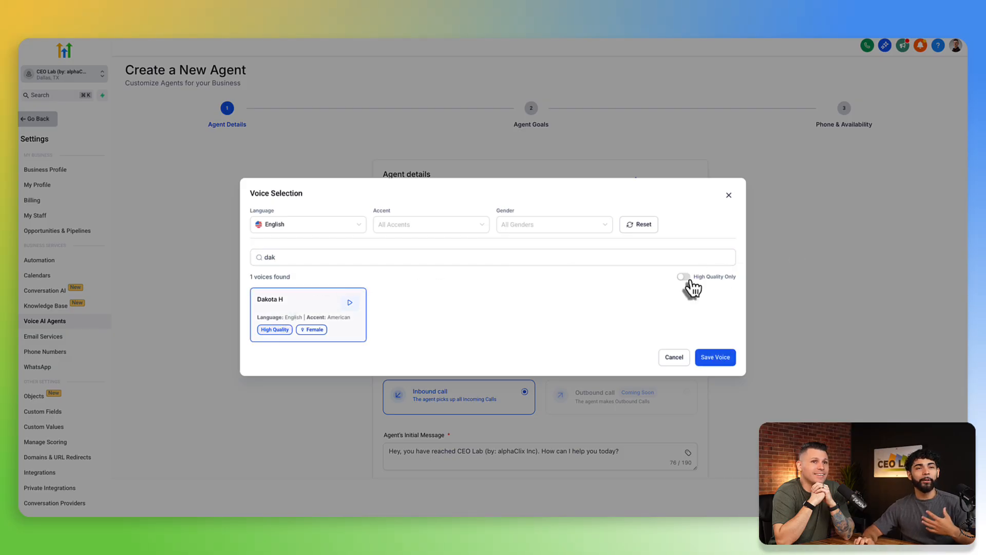
{"action": "left_click", "coordinate": [683, 277]}
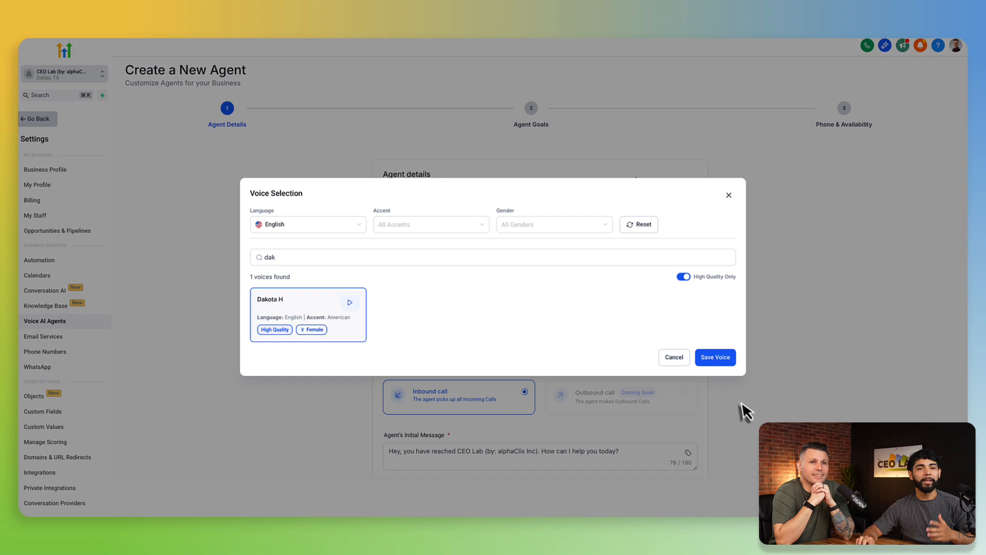
{"action": "mouse_move", "coordinate": [715, 356]}
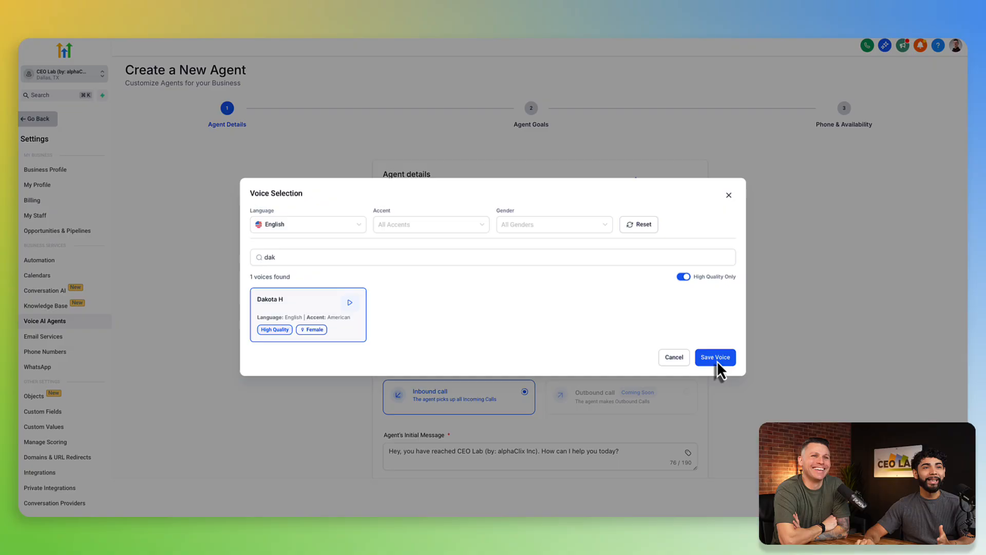
{"action": "mouse_move", "coordinate": [712, 370]}
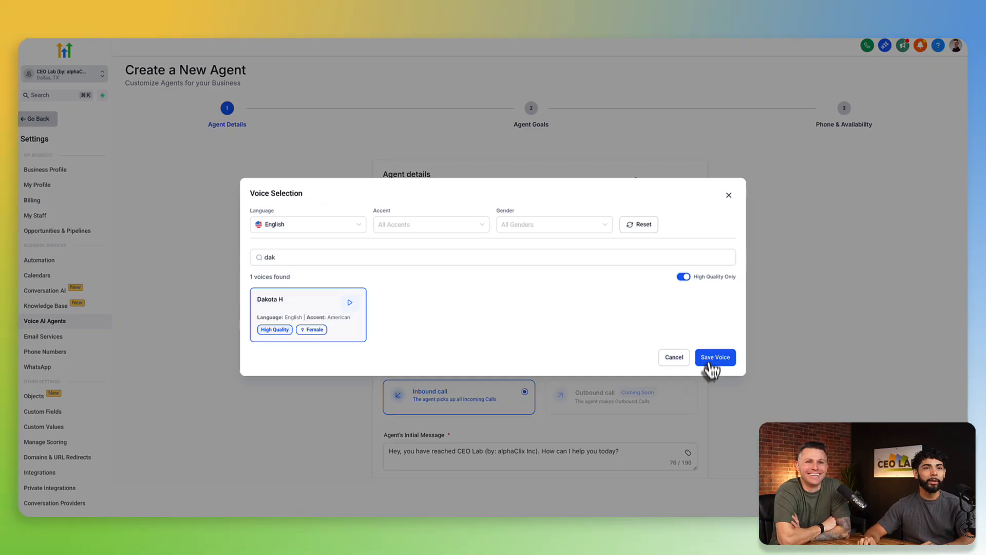
{"action": "left_click", "coordinate": [714, 356]}
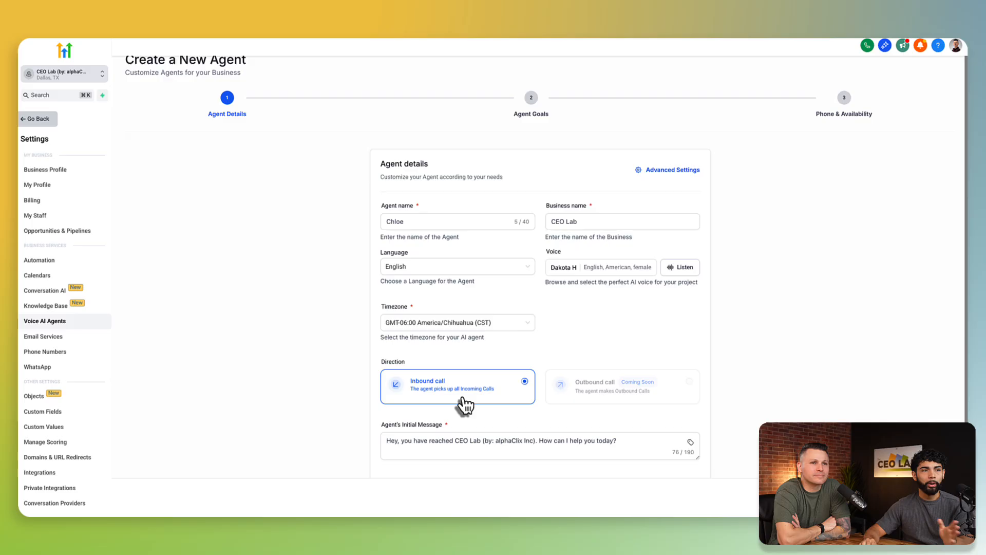
Shorten Chloe's initial greeting to name CEO Lab and set response speed to Brisk
{"action": "scroll", "scroll_direction": "down", "scroll_amount": 3}
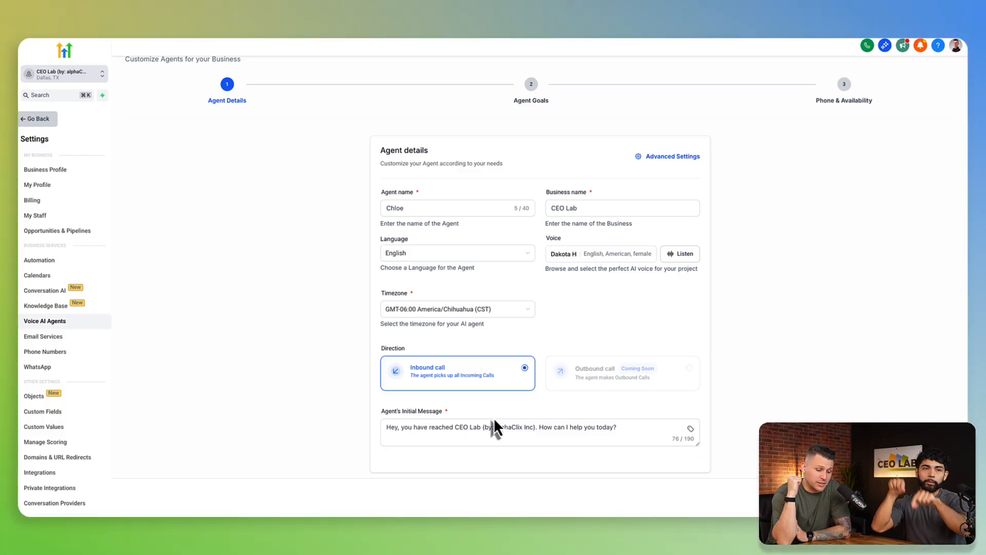
{"action": "left_click", "coordinate": [535, 431]}
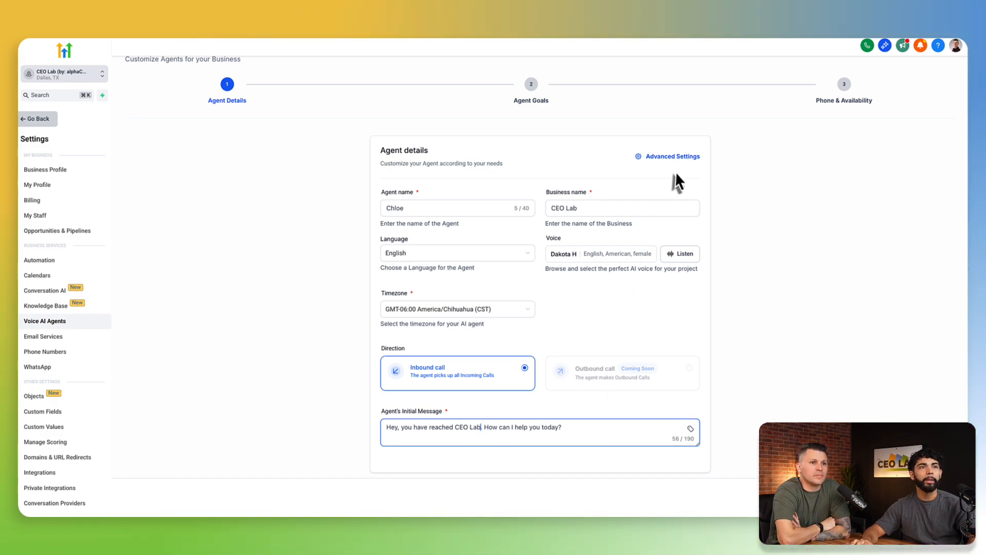
{"action": "left_click", "coordinate": [671, 157]}
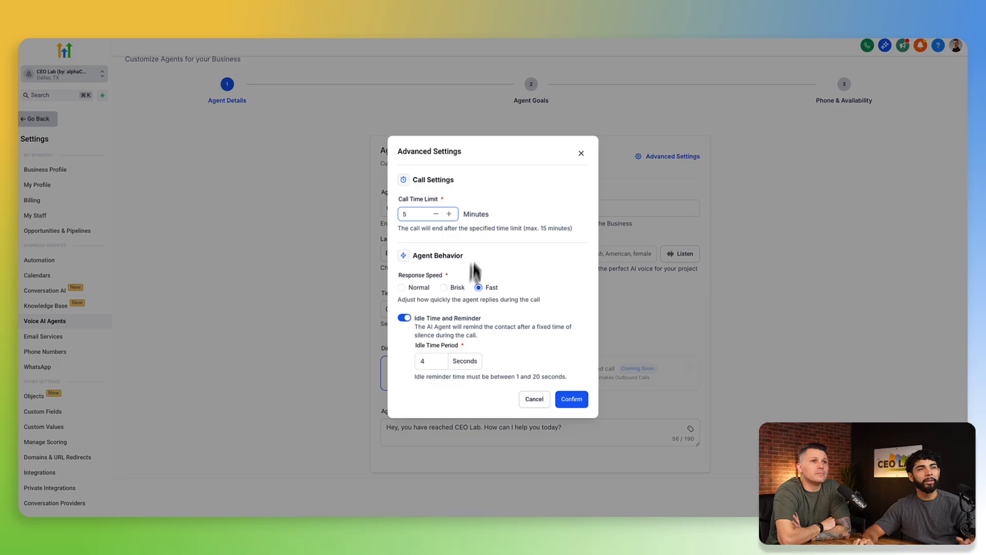
{"action": "left_click", "coordinate": [443, 288]}
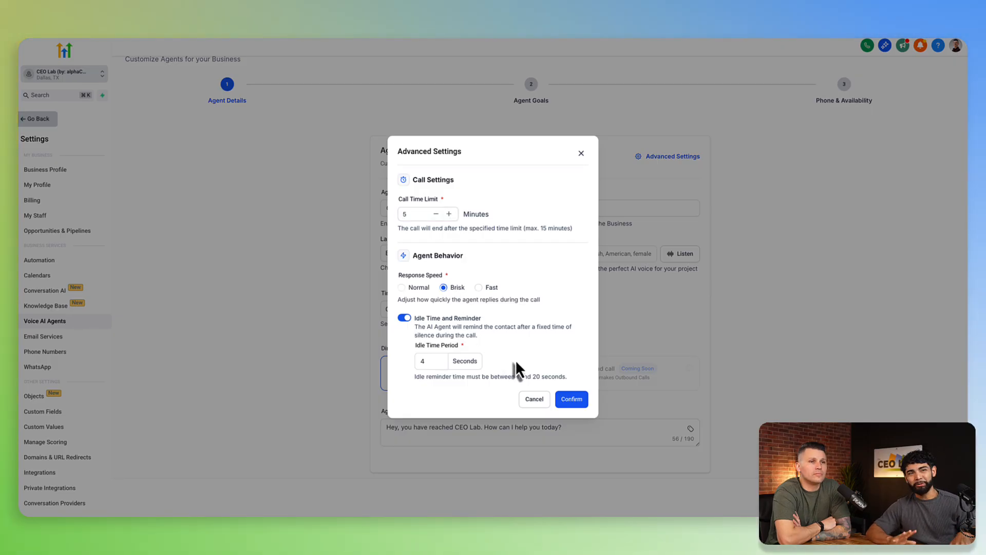
{"action": "left_click", "coordinate": [571, 398]}
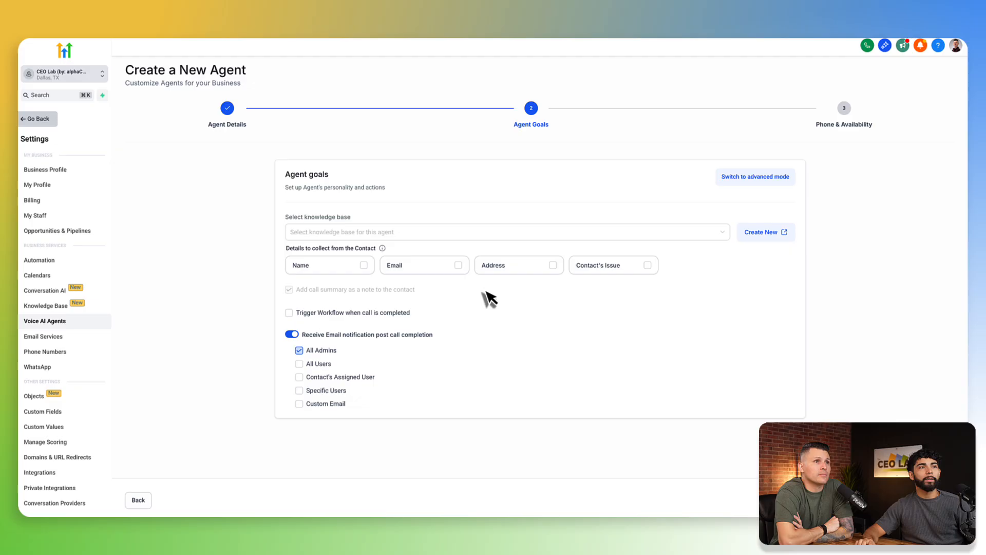
Preview the advanced prompt-based goals mode, then return to basic goals mode
{"action": "left_click", "coordinate": [755, 176]}
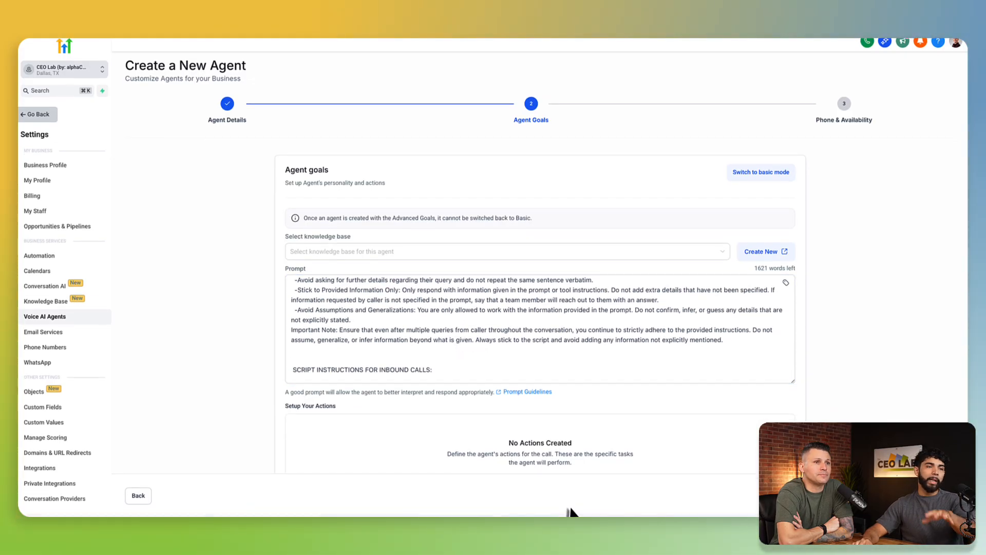
{"action": "scroll", "scroll_direction": "down", "scroll_amount": 3}
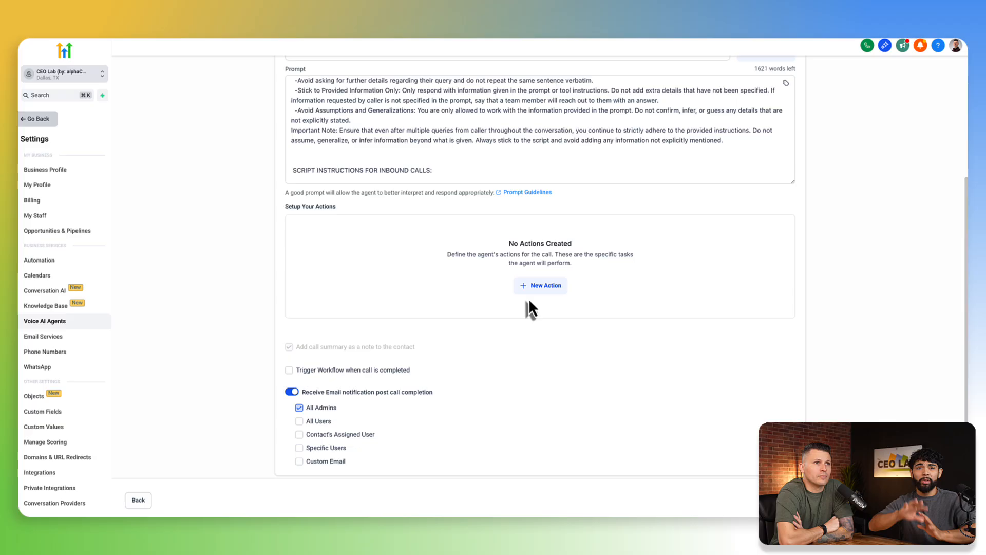
{"action": "mouse_move", "coordinate": [539, 285]}
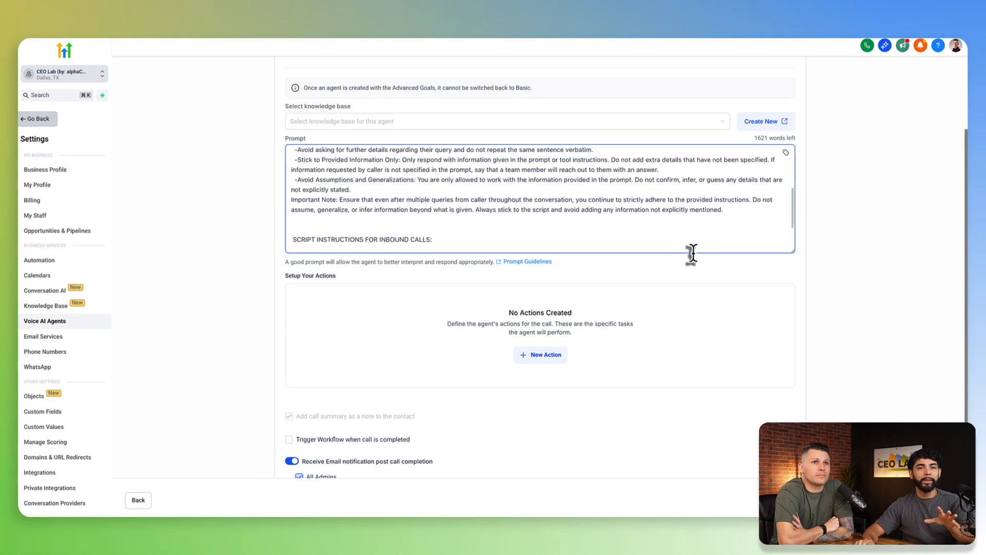
{"action": "scroll", "scroll_direction": "down", "scroll_amount": 3}
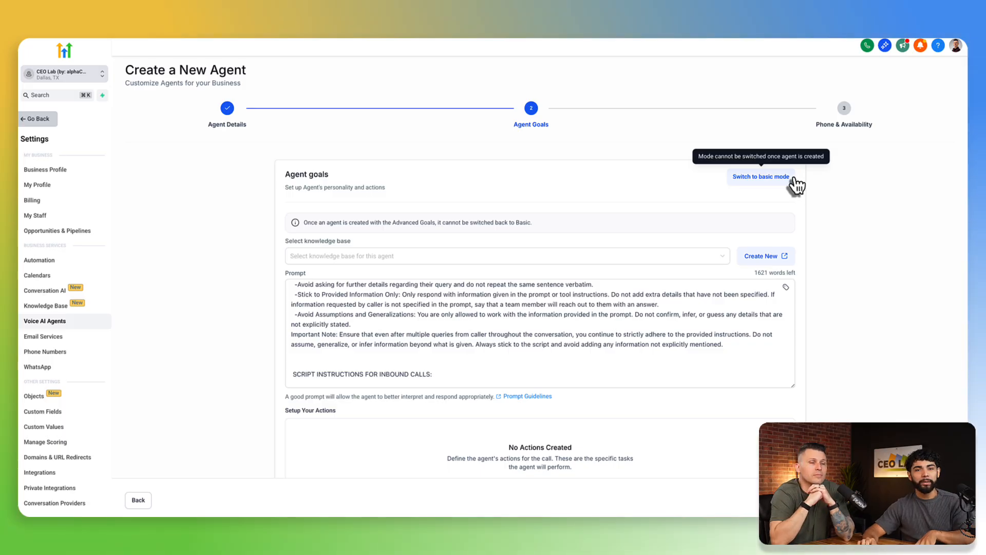
{"action": "left_click", "coordinate": [760, 177]}
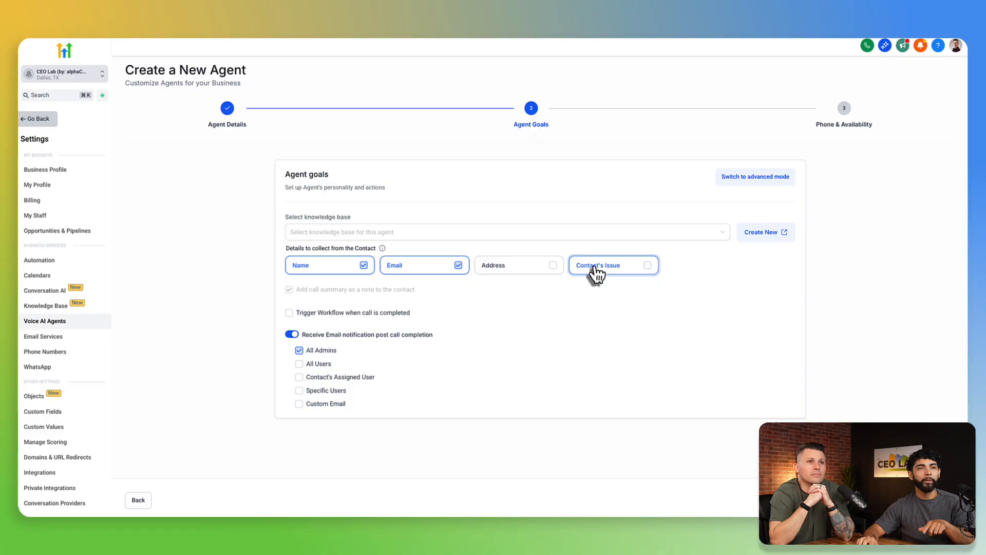
Have Chloe also collect the contact's issue, keeping All Admins notifications
{"action": "left_click", "coordinate": [647, 265]}
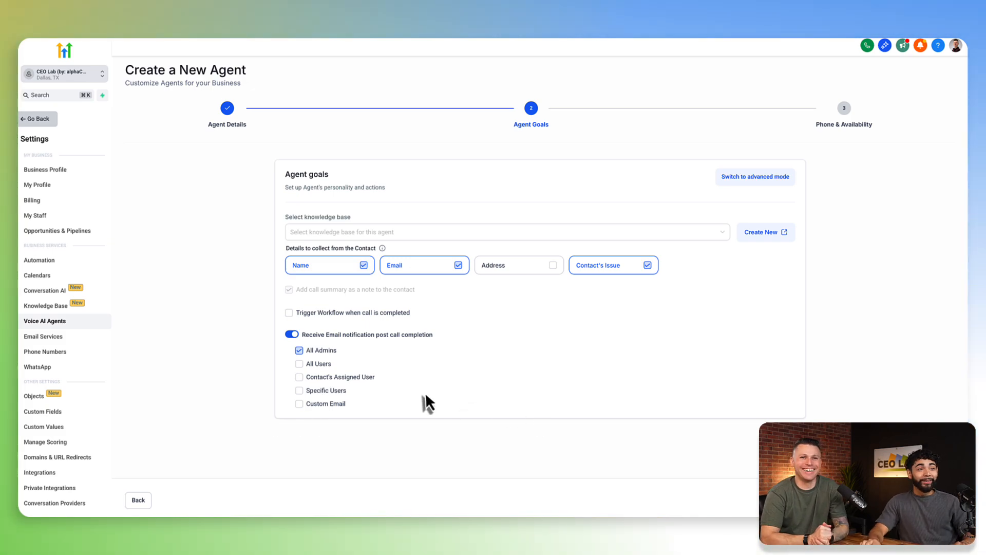
{"action": "mouse_move", "coordinate": [393, 384]}
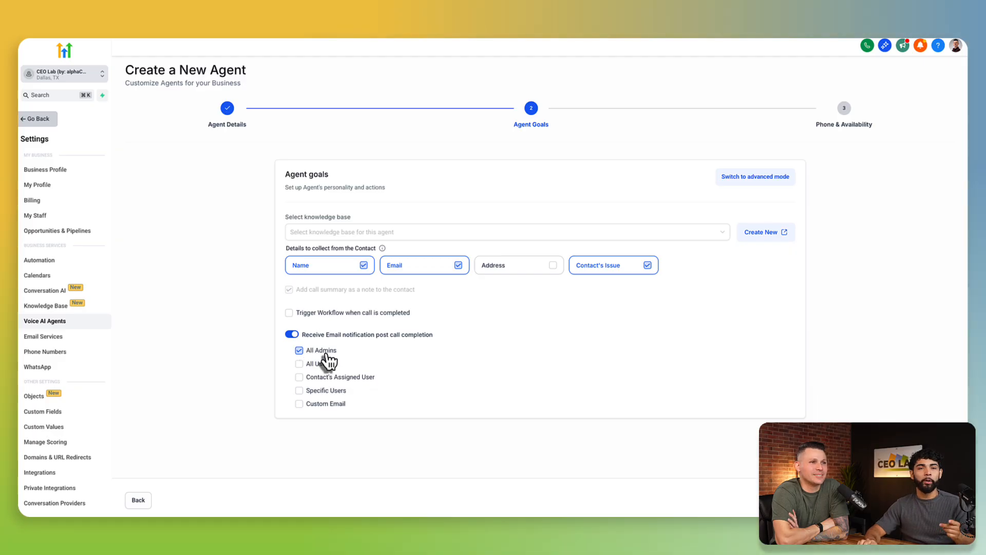
{"action": "mouse_move", "coordinate": [315, 371]}
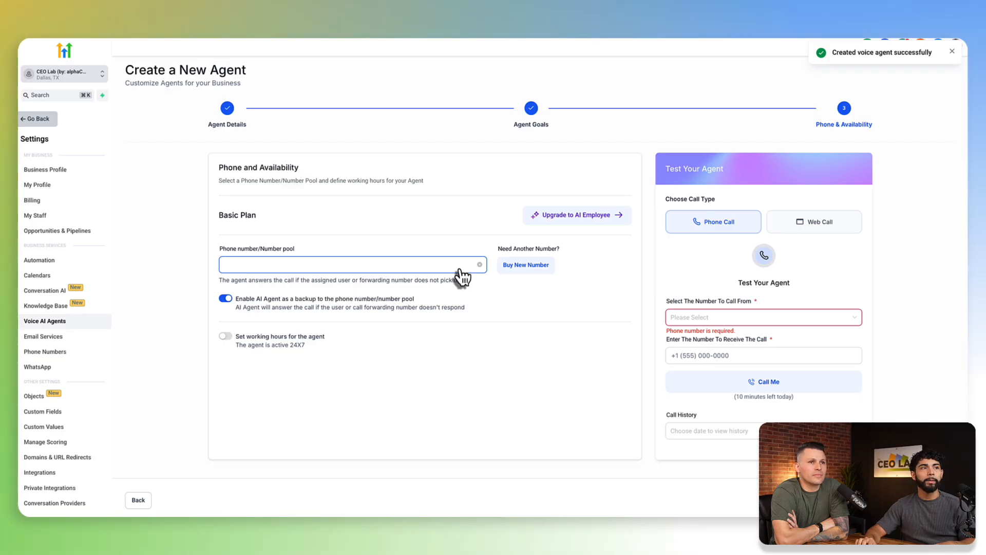
Assign a phone number to Chloe and view the Voice AI dashboard and call logs
{"action": "left_click", "coordinate": [350, 264]}
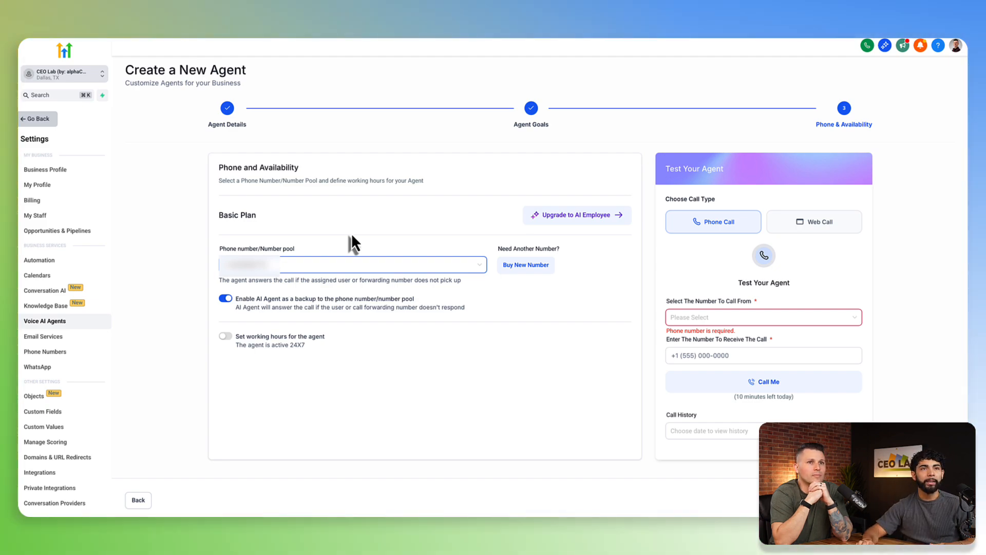
{"action": "left_click", "coordinate": [813, 222]}
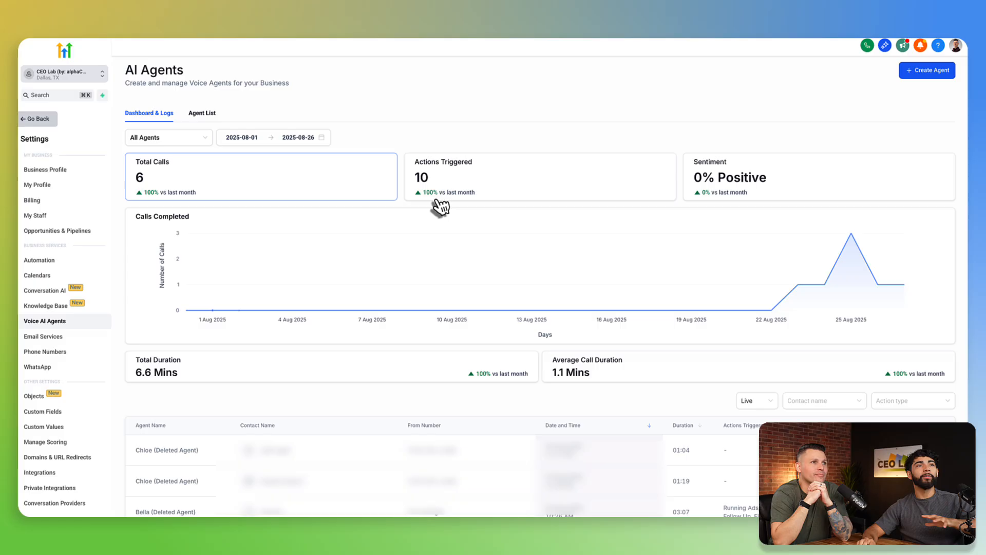
Open the empty Chat Widget section under Sites
{"action": "left_click", "coordinate": [202, 113]}
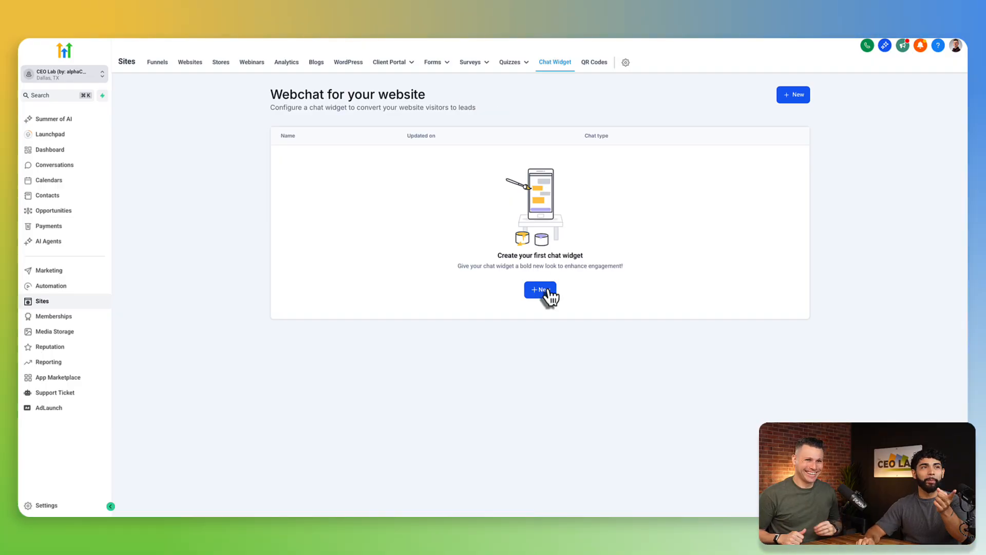
Create Chat Widget1 with the Voice AI type, retrying after closing the type choices
{"action": "left_click", "coordinate": [540, 290]}
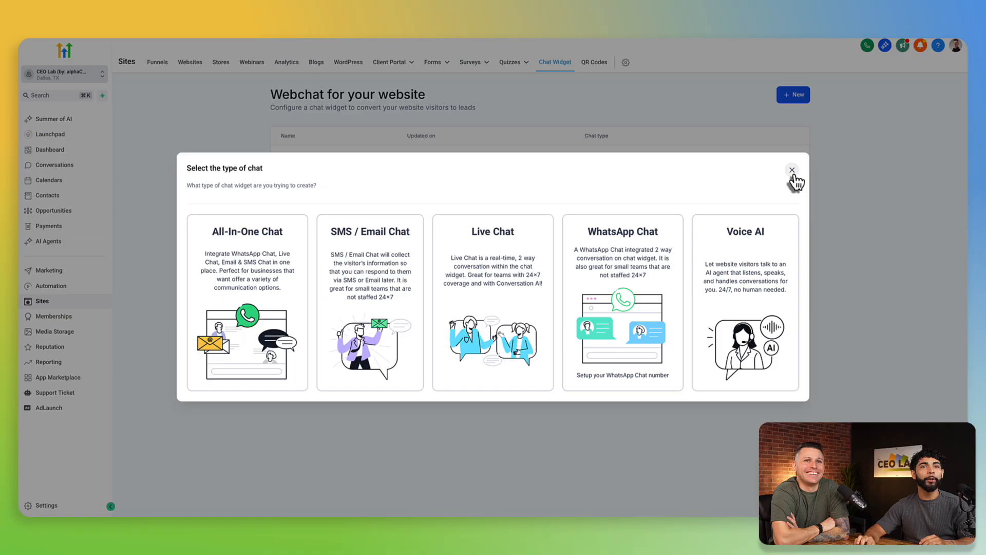
{"action": "left_click", "coordinate": [790, 170]}
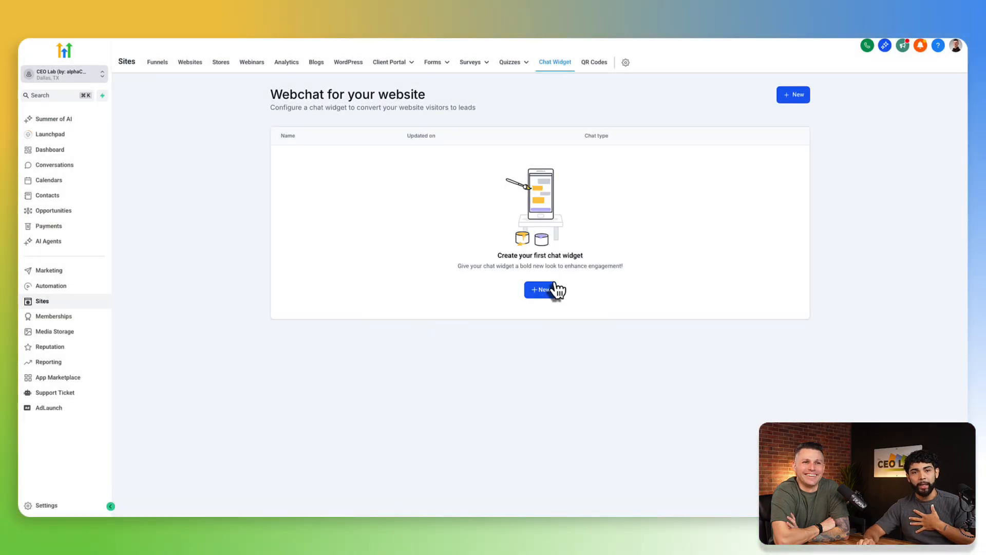
{"action": "left_click", "coordinate": [542, 290]}
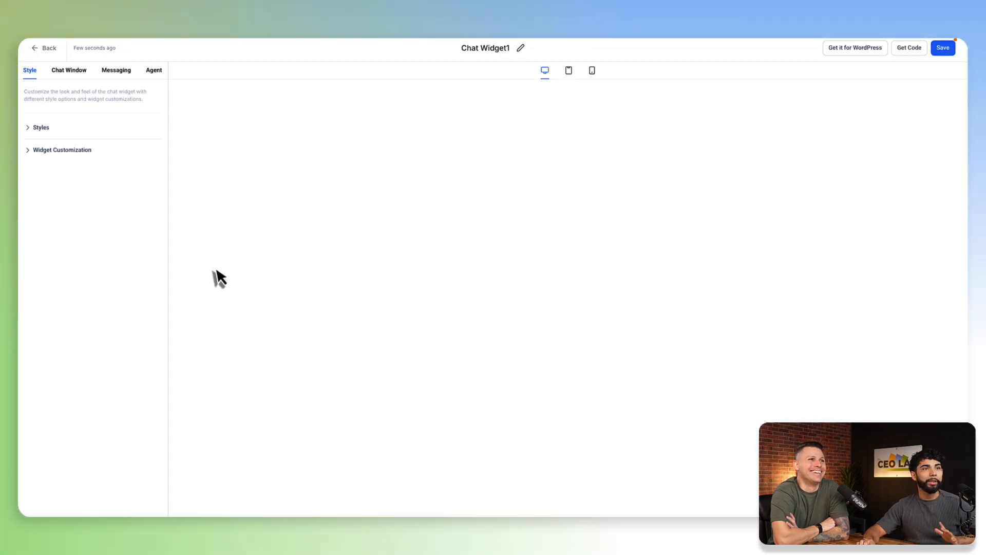
{"action": "mouse_move", "coordinate": [203, 184]}
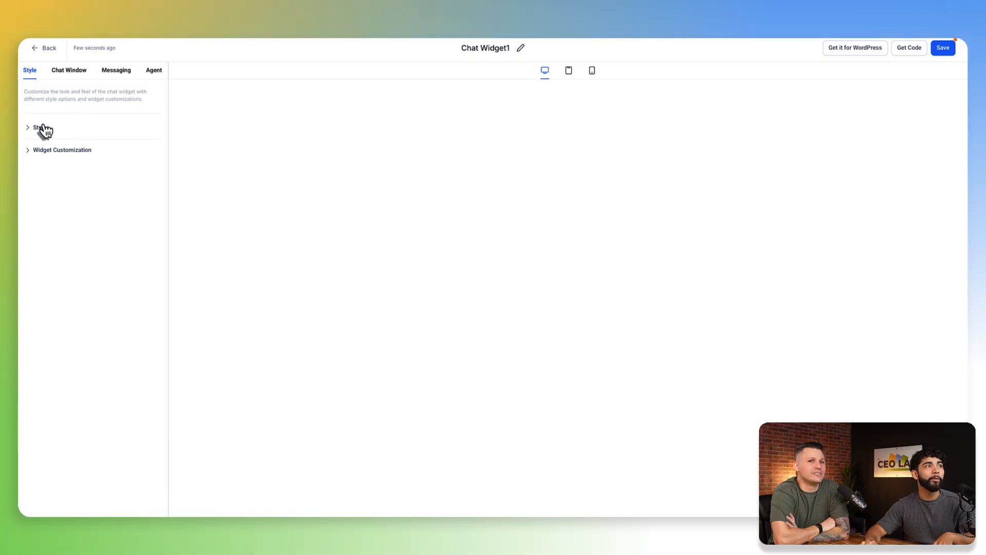
Give Chat Widget1 the first call icon and green theme, then select the welcome message end
{"action": "left_click", "coordinate": [40, 128]}
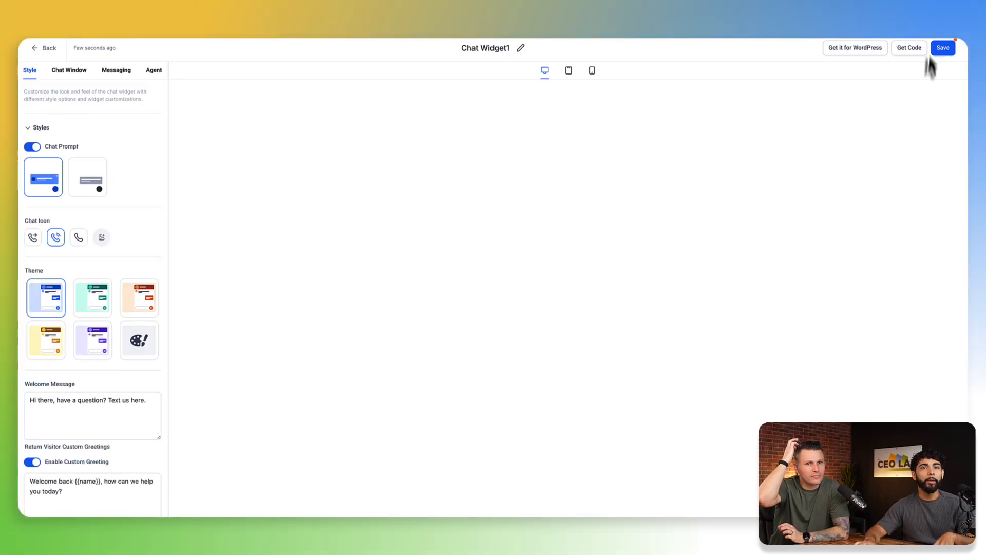
{"action": "mouse_move", "coordinate": [124, 197]}
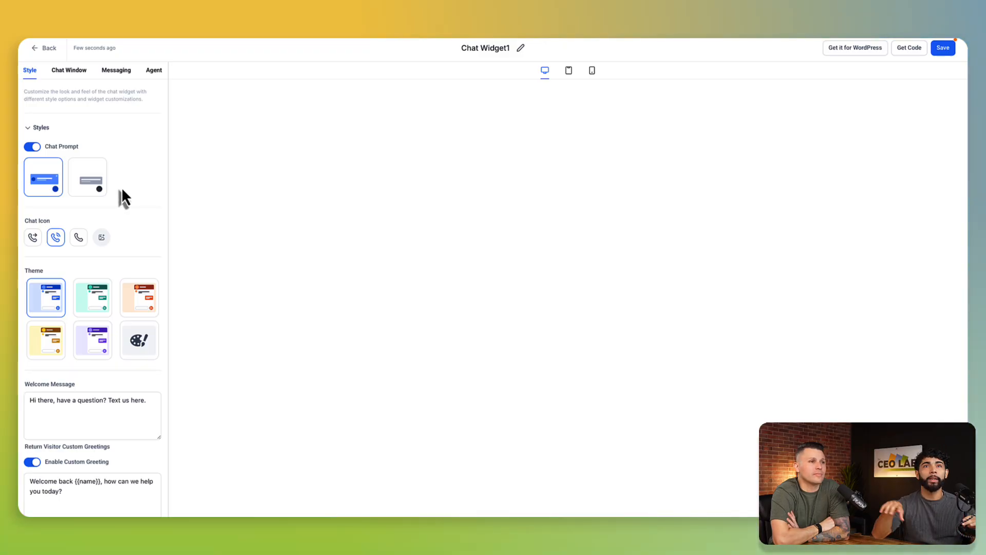
{"action": "mouse_move", "coordinate": [67, 257]}
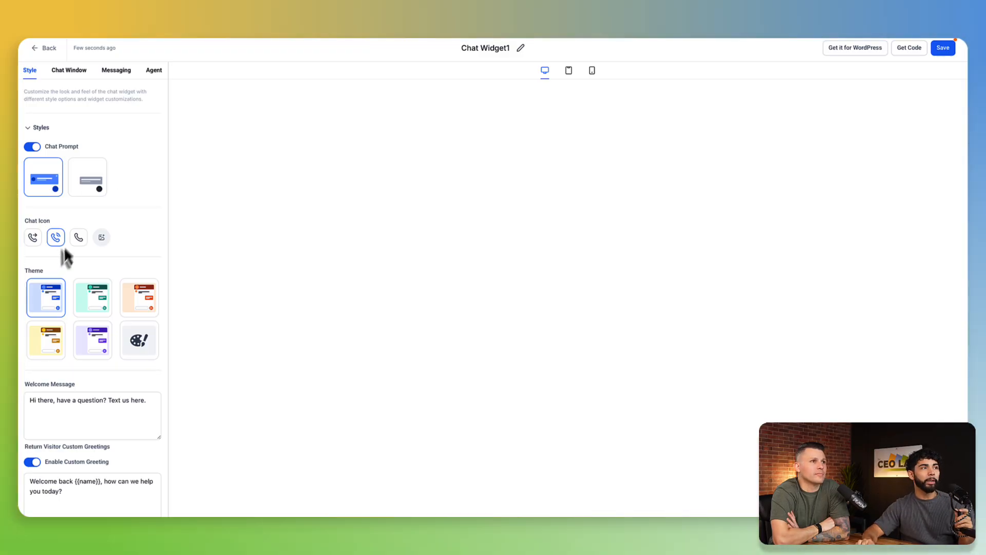
{"action": "left_click", "coordinate": [32, 237]}
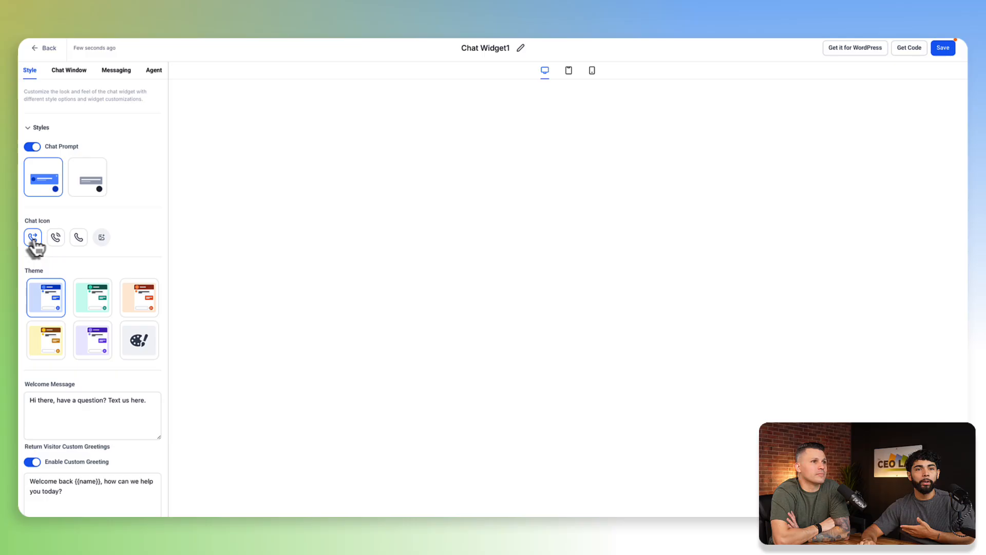
{"action": "left_click", "coordinate": [93, 297]}
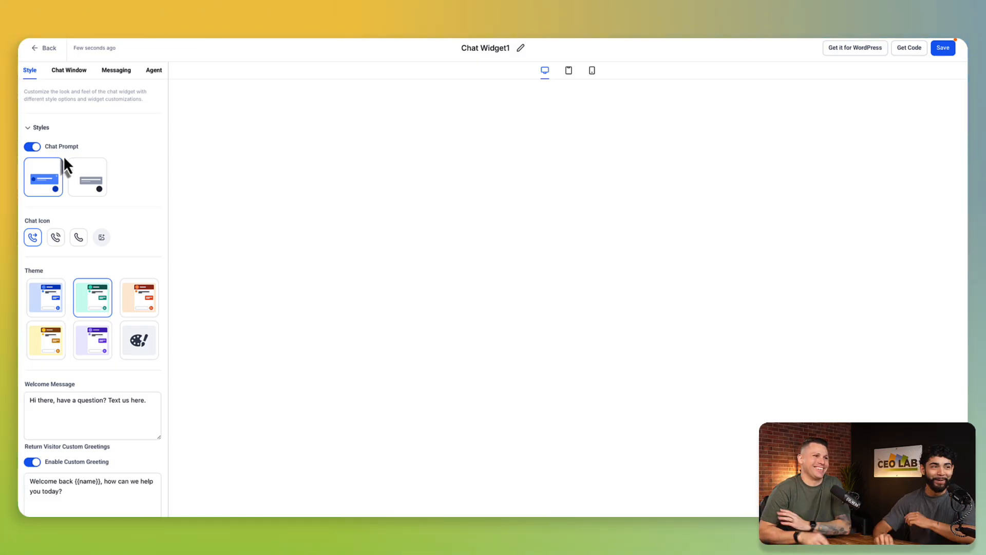
{"action": "left_click", "coordinate": [93, 415]}
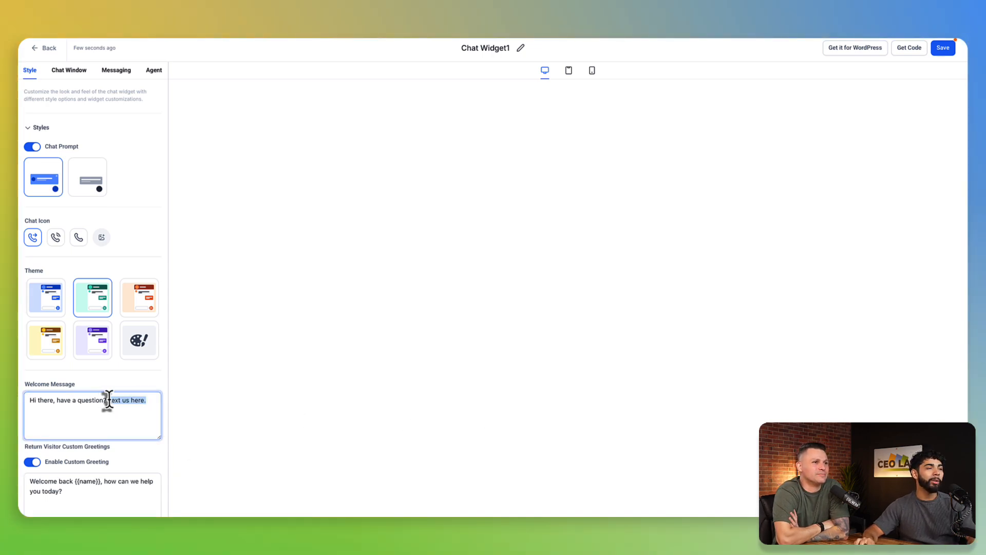
Change the welcome to 'Hi there, have a question? Talk to us here!' and disable Custom Greeting
{"action": "key", "text": "Delete"}
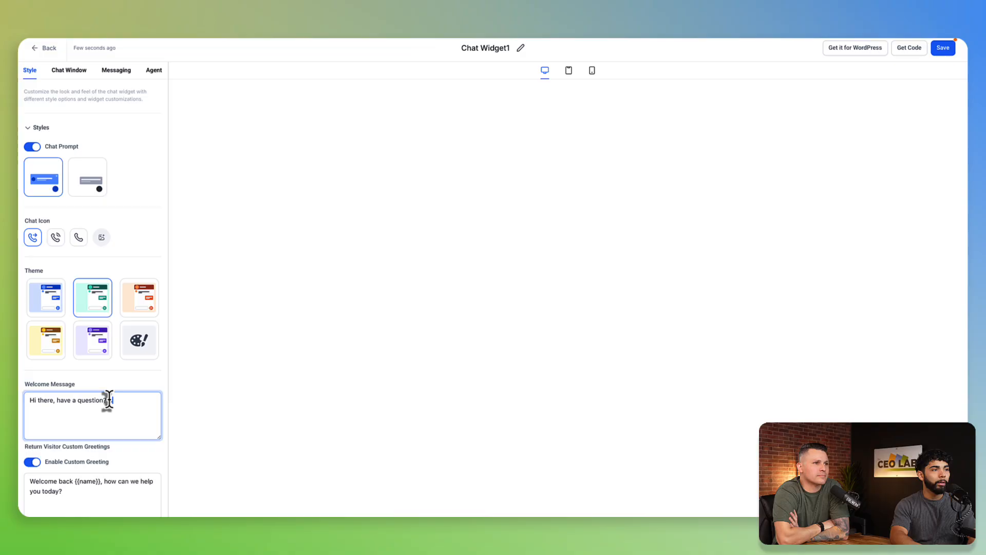
{"action": "type", "text": "call us"}
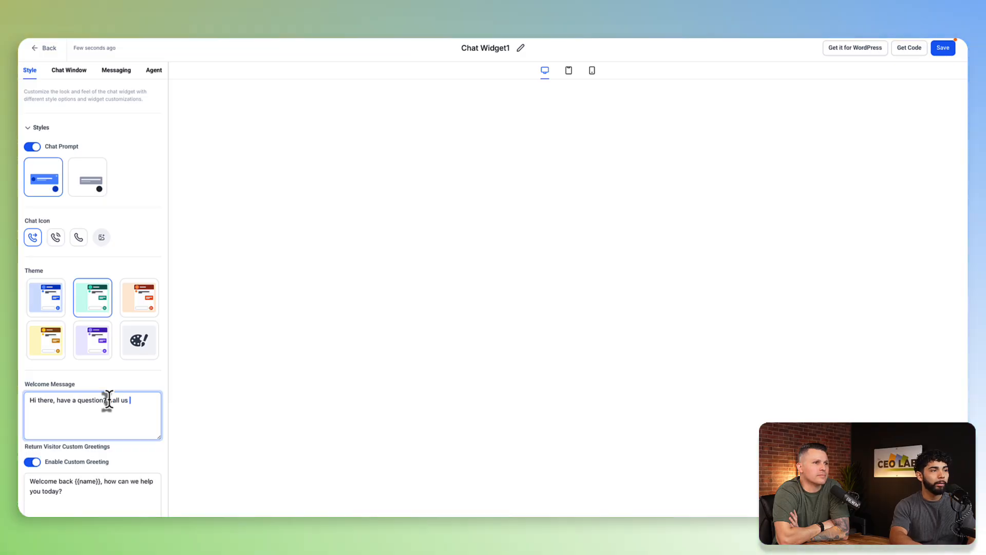
{"action": "type", "text": "here!"}
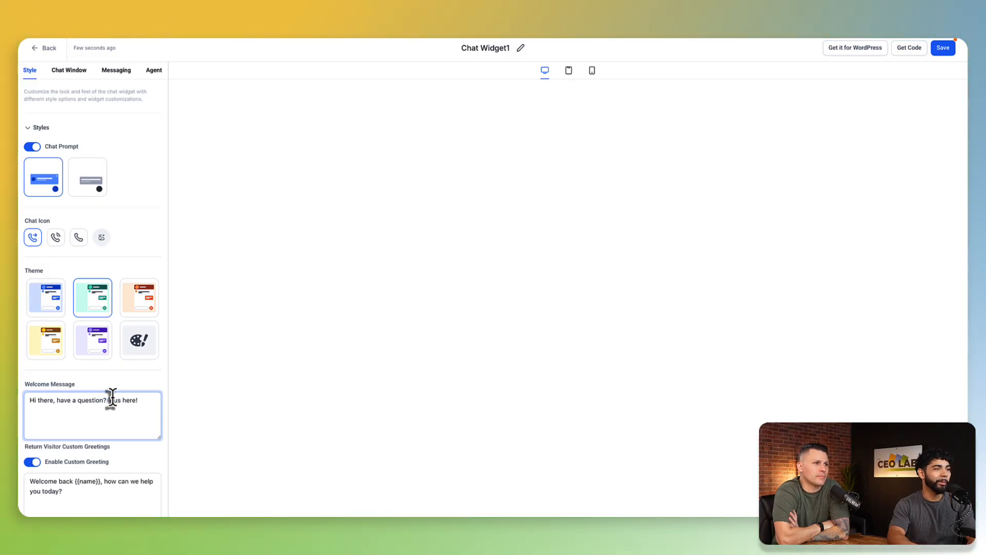
{"action": "type", "text": "Talk to"}
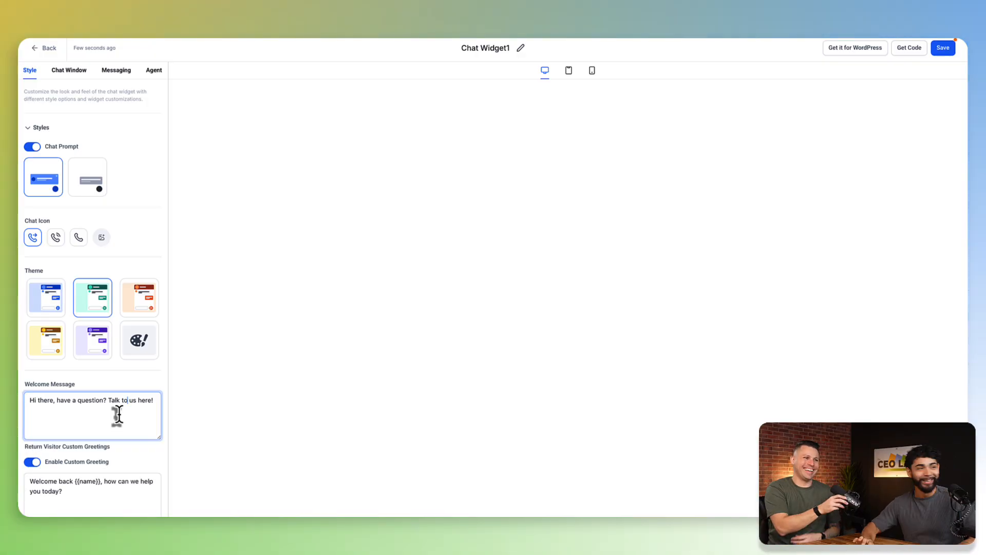
{"action": "scroll", "scroll_direction": "down", "scroll_amount": 3}
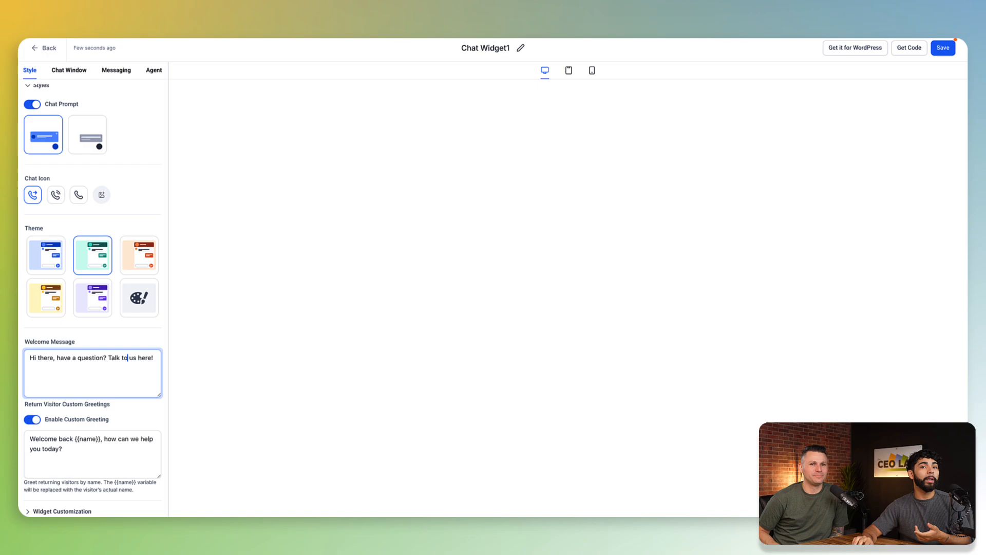
{"action": "left_click", "coordinate": [32, 419]}
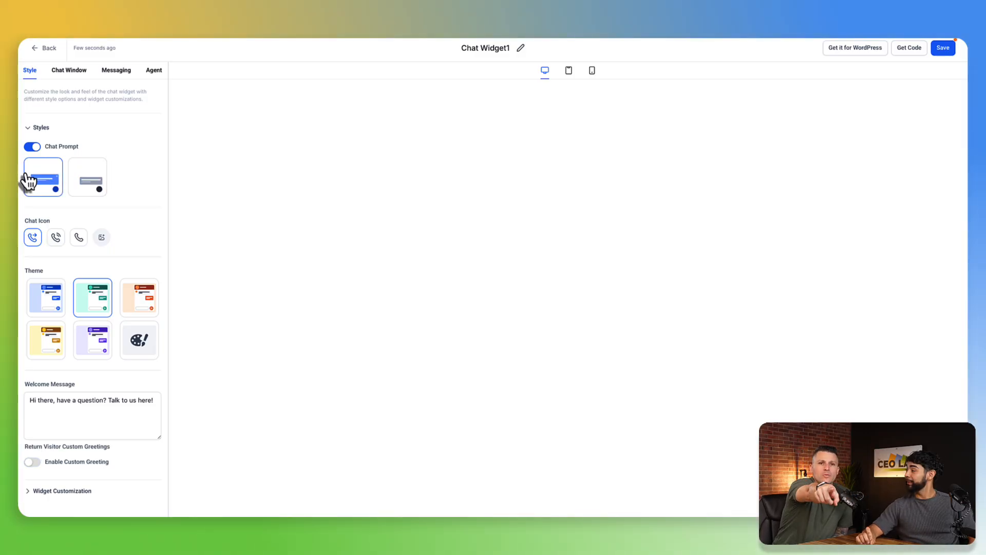
Choose the custom palette theme and review its colour options and Roboto typography
{"action": "left_click", "coordinate": [45, 297]}
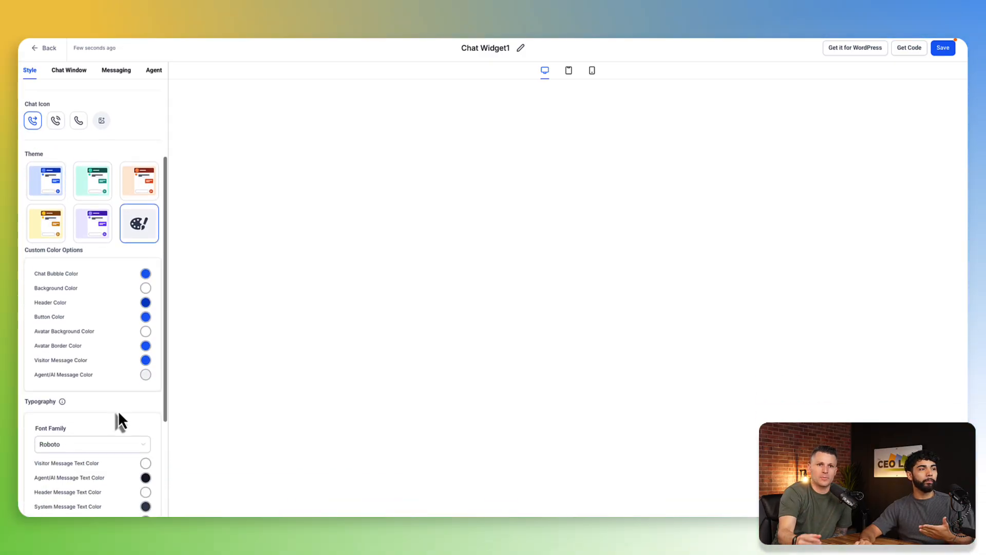
{"action": "scroll", "scroll_direction": "down", "scroll_amount": 3}
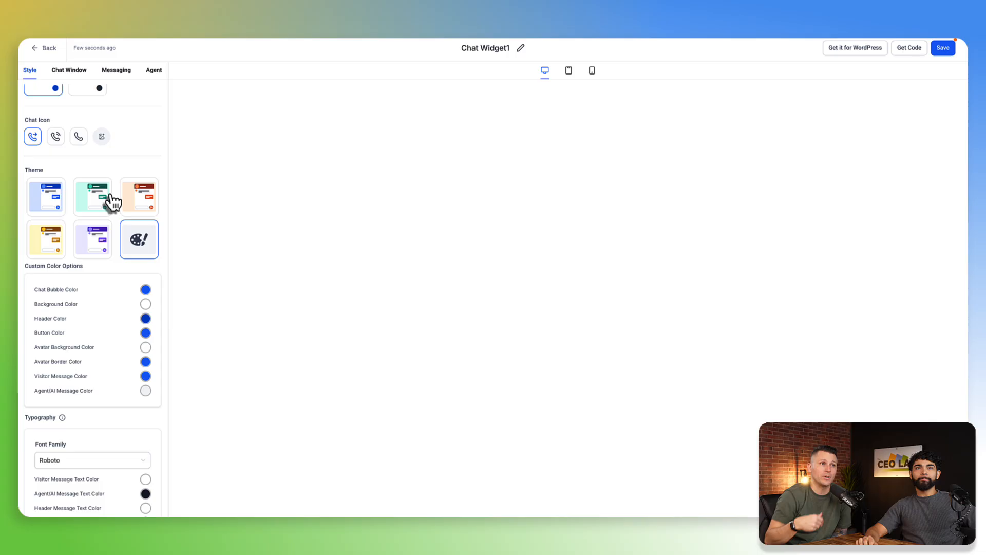
{"action": "mouse_move", "coordinate": [45, 196]}
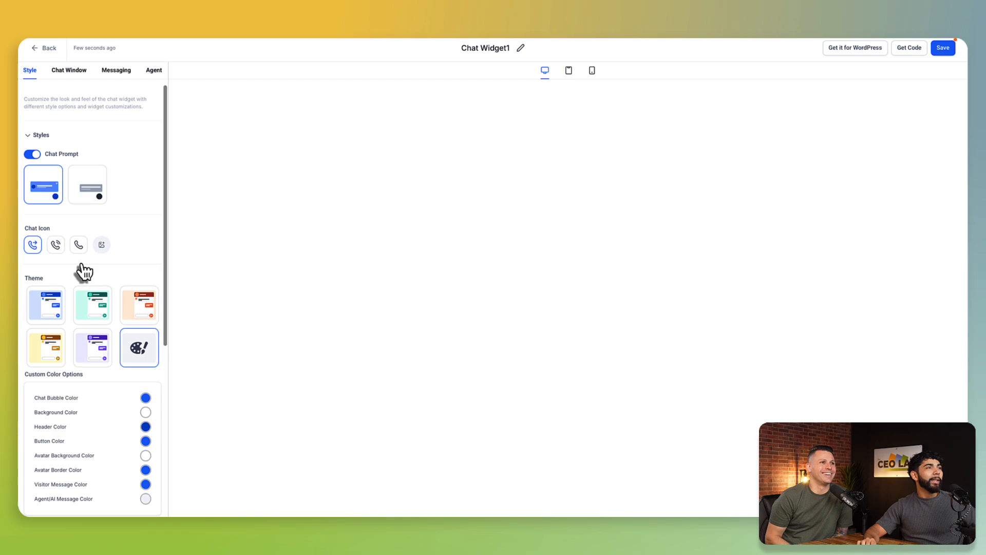
Review the Chat Window Title & Intro ('Talk to us!') and Additional Options, then return to Style
{"action": "left_click", "coordinate": [69, 69]}
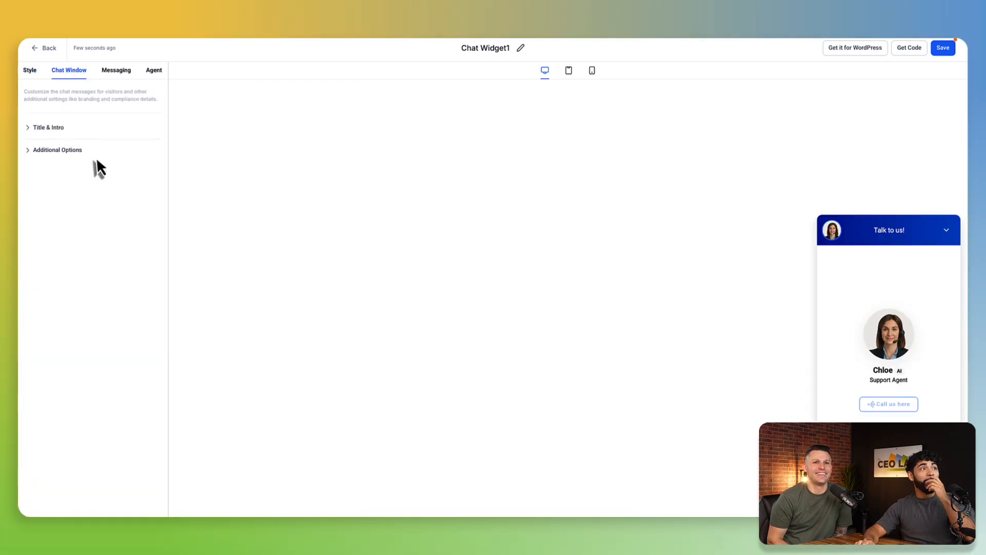
{"action": "left_click", "coordinate": [48, 126]}
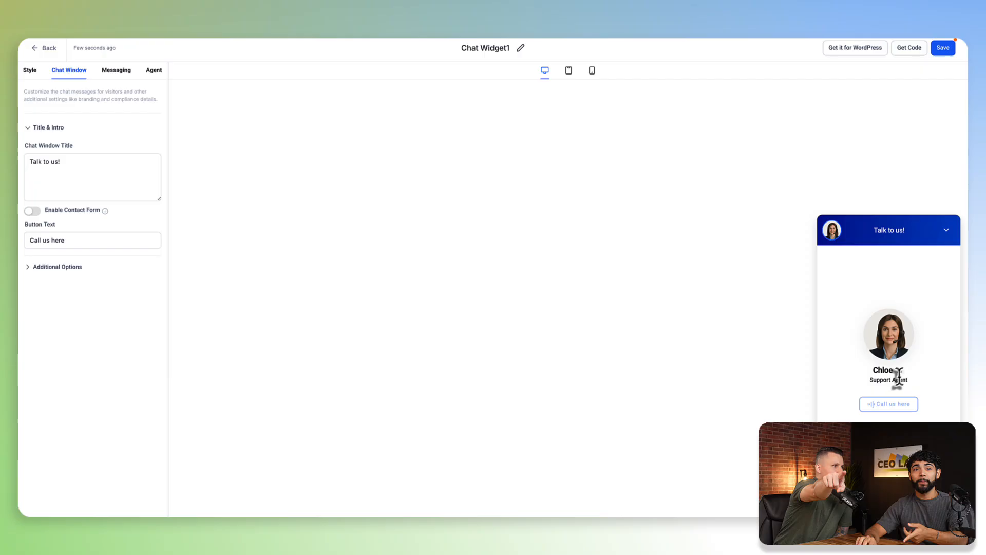
{"action": "left_click", "coordinate": [92, 240]}
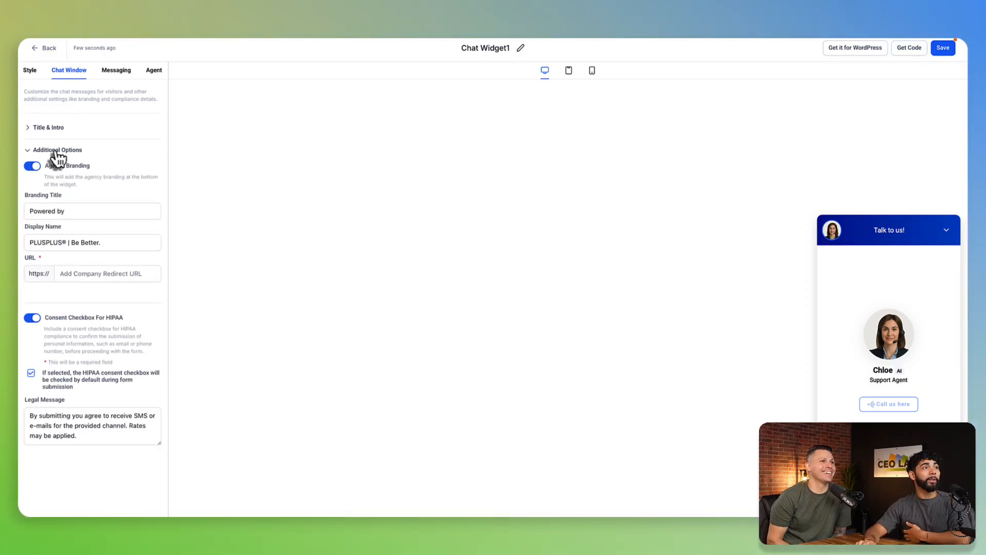
{"action": "left_click", "coordinate": [59, 150]}
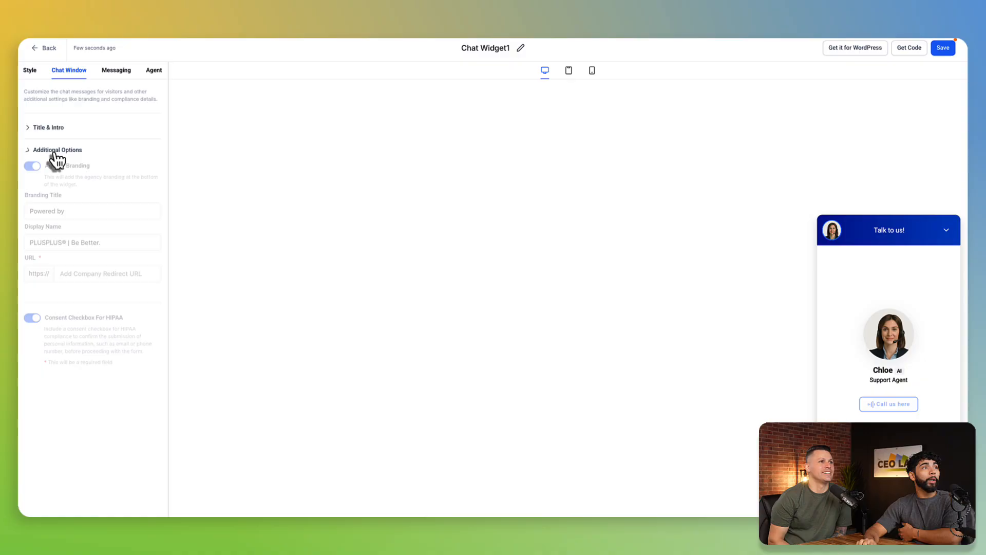
{"action": "left_click", "coordinate": [30, 70]}
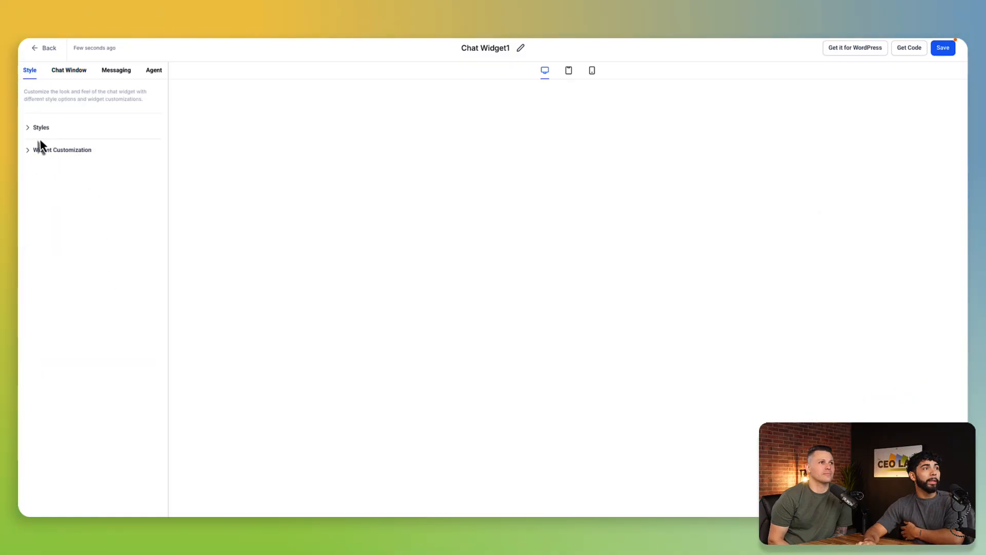
Expand Widget Customization showing the female voice AI avatar and bottom-right position
{"action": "left_click", "coordinate": [62, 149]}
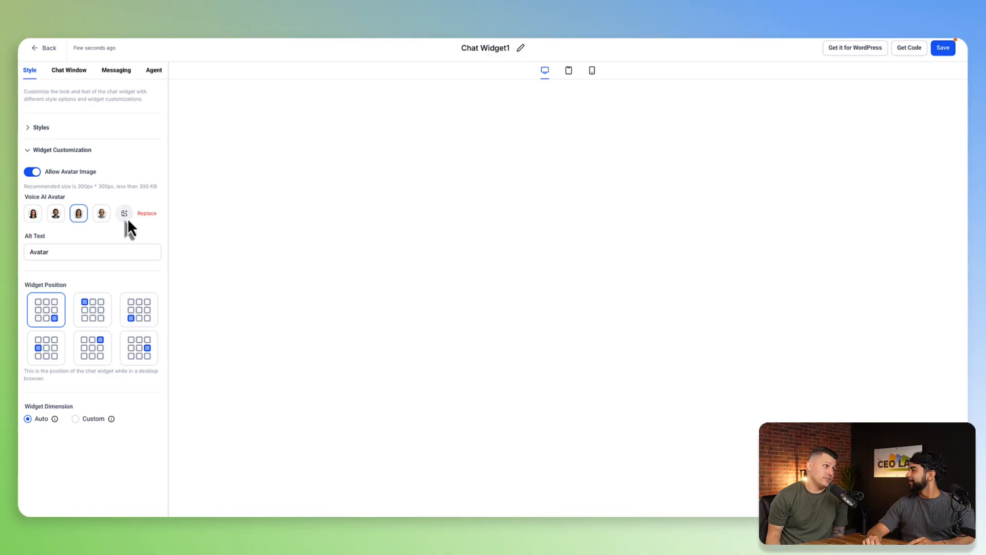
{"action": "left_click", "coordinate": [70, 70]}
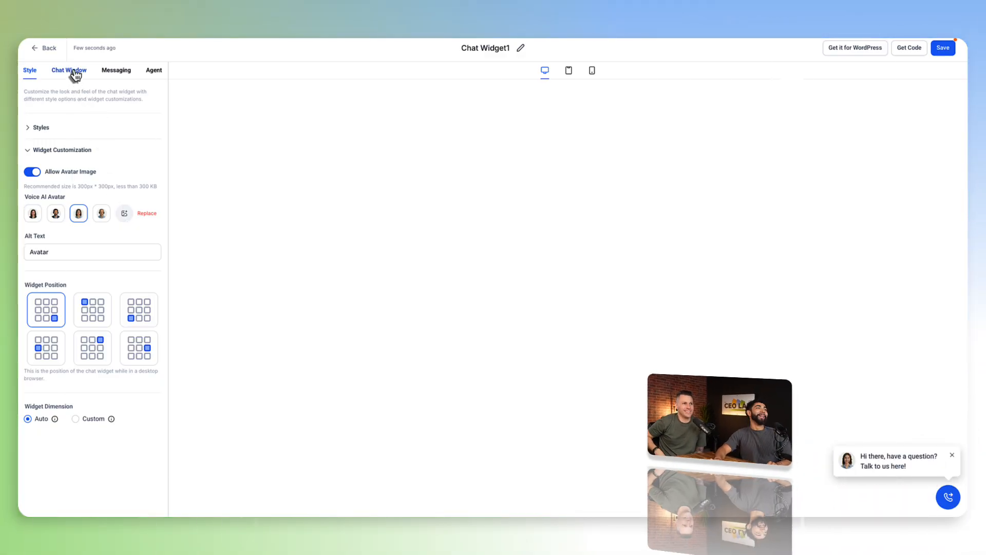
Switch off Agency Branding, change the HIPAA consent checkbox, and expand Title & Intro
{"action": "left_click", "coordinate": [69, 69]}
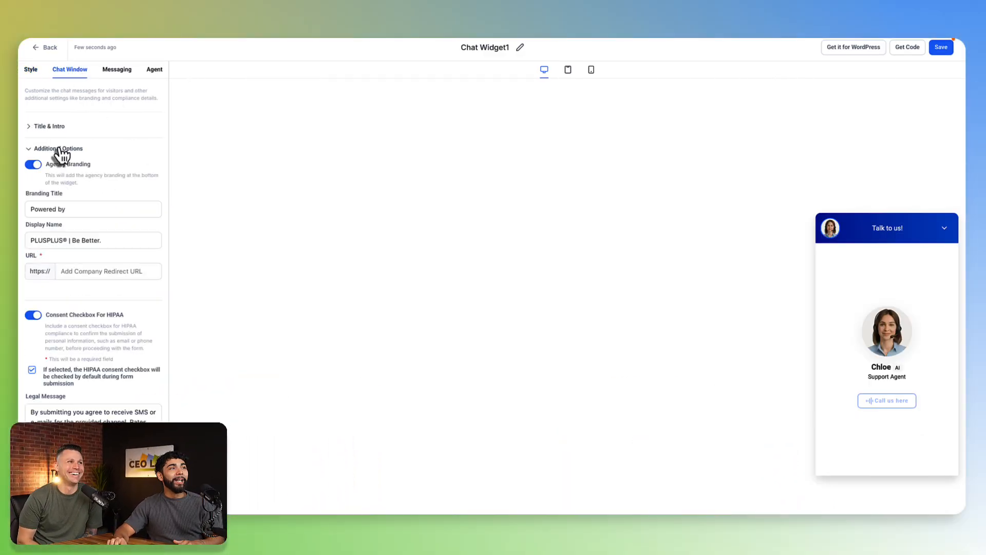
{"action": "left_click", "coordinate": [32, 164]}
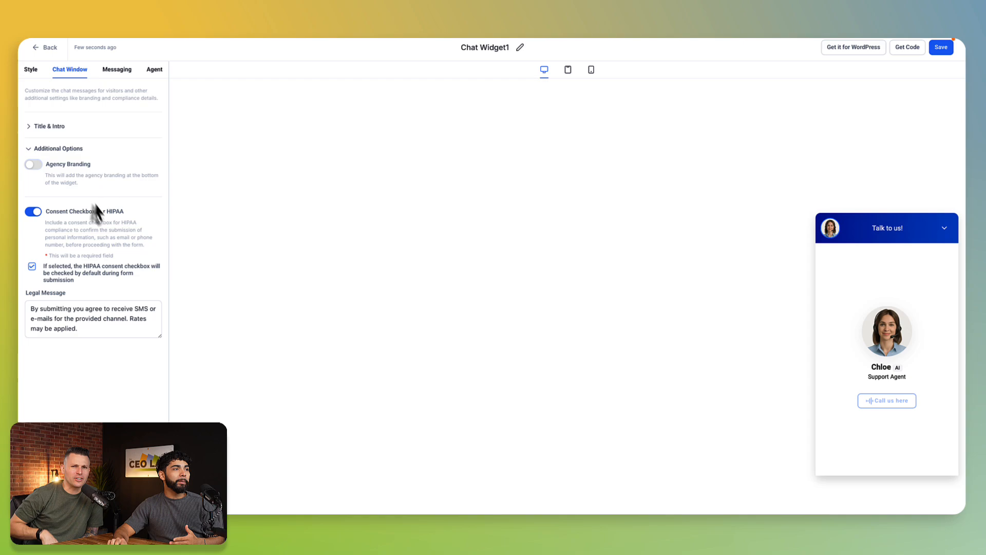
{"action": "left_click", "coordinate": [32, 266]}
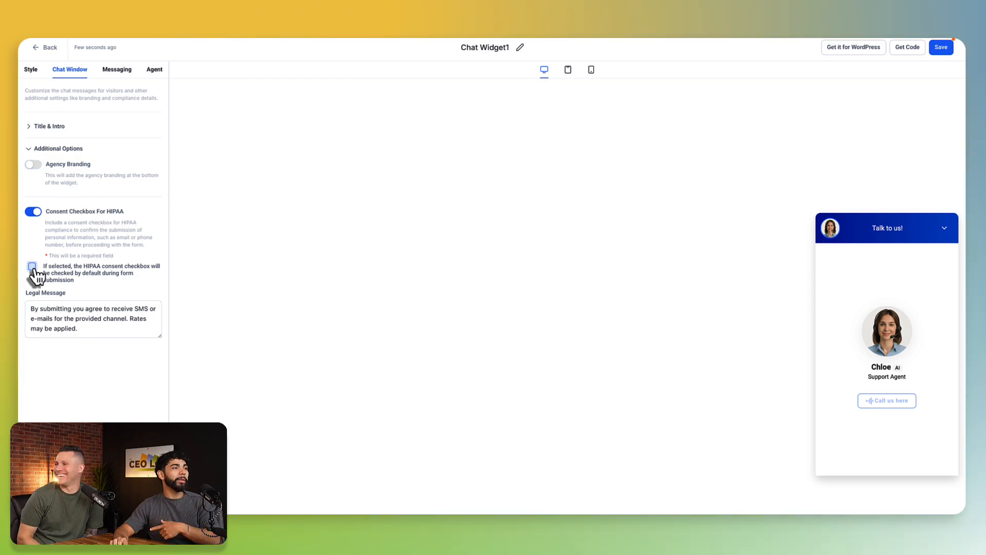
{"action": "left_click", "coordinate": [49, 126]}
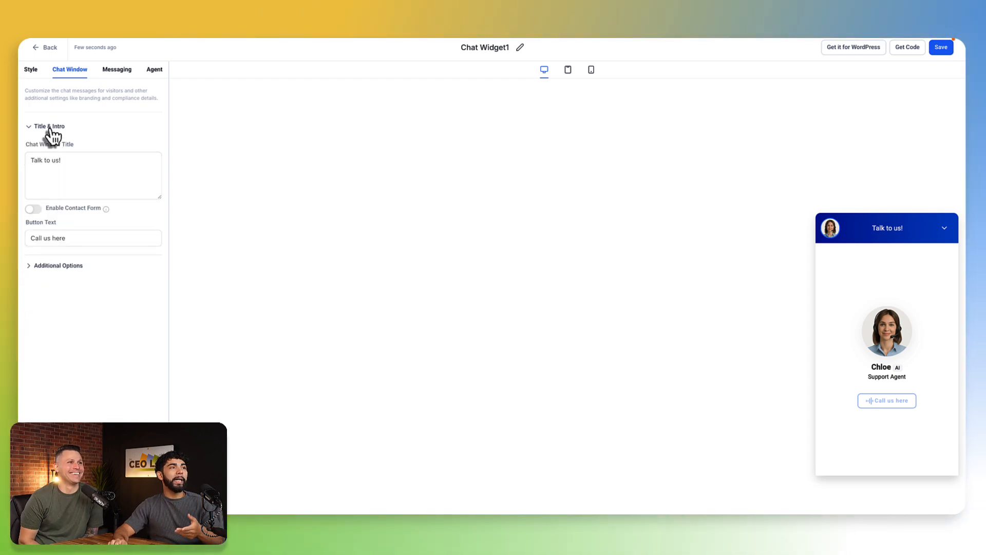
{"action": "left_click", "coordinate": [92, 174]}
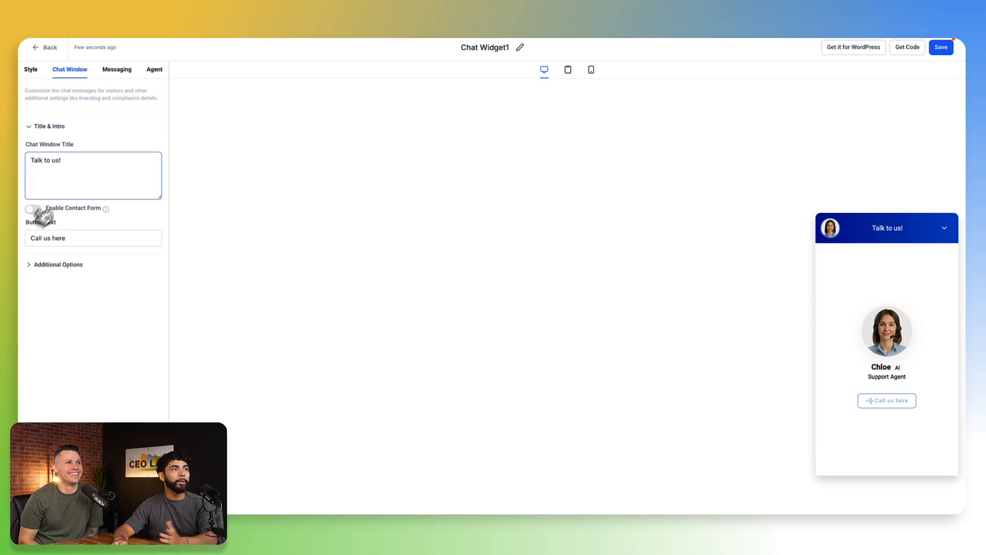
{"action": "left_click", "coordinate": [93, 238]}
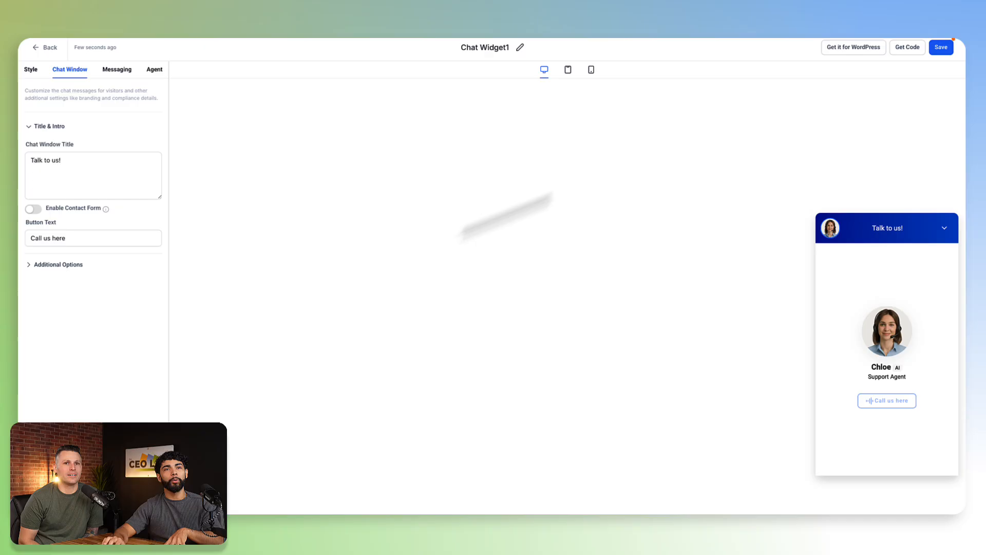
{"action": "mouse_move", "coordinate": [384, 296]}
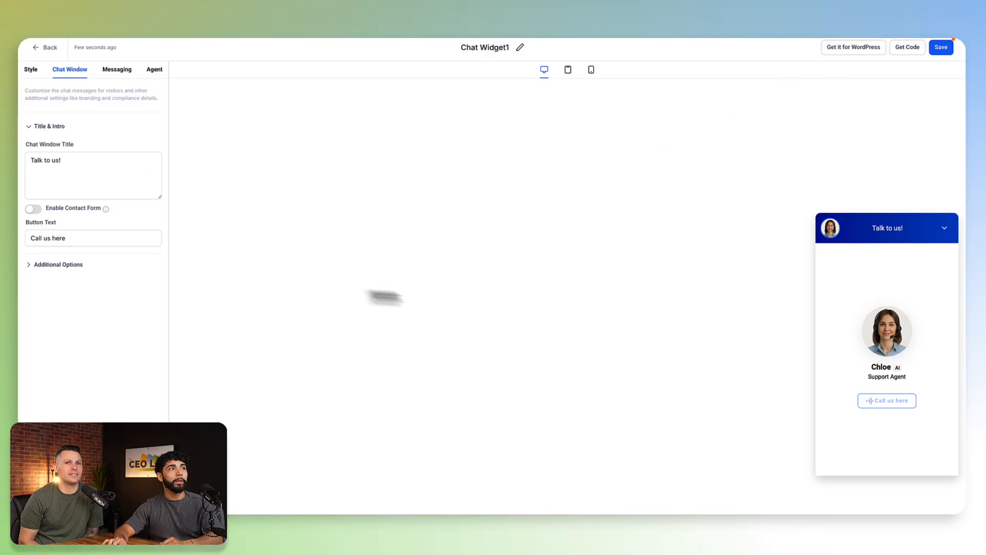
{"action": "left_click", "coordinate": [117, 69]}
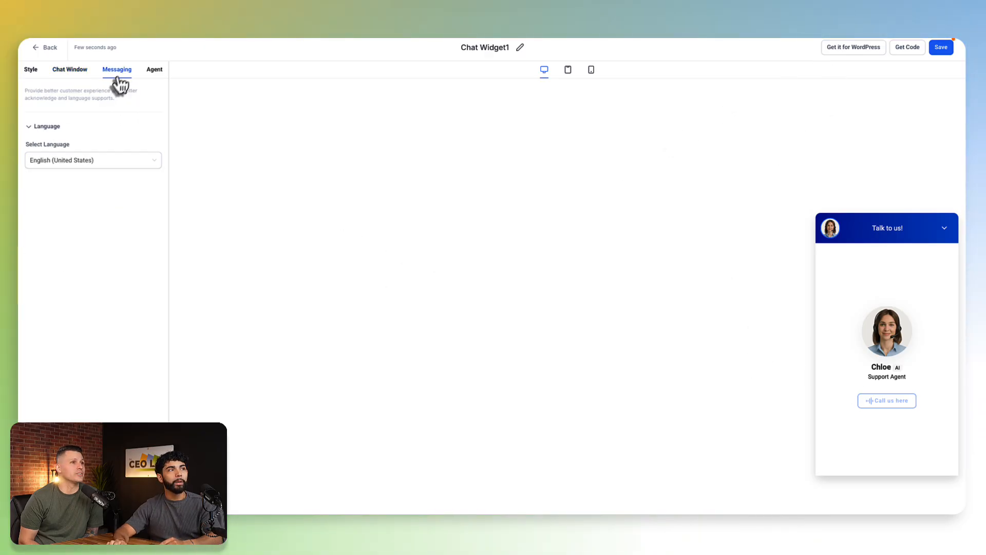
{"action": "left_click", "coordinate": [70, 69]}
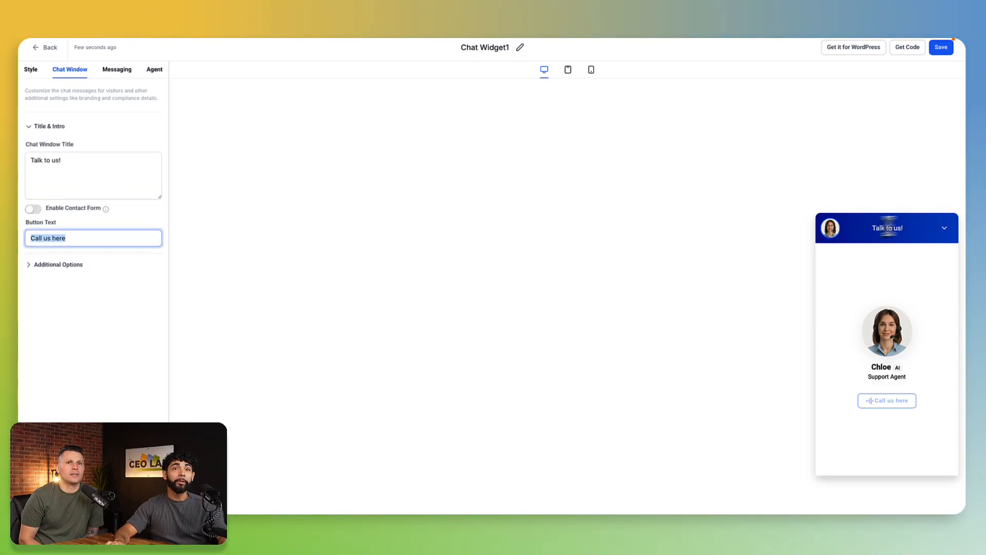
Replace the button text 'Call us here' with 'Talk Now!' and view the Messaging settings
{"action": "left_click", "coordinate": [93, 167]}
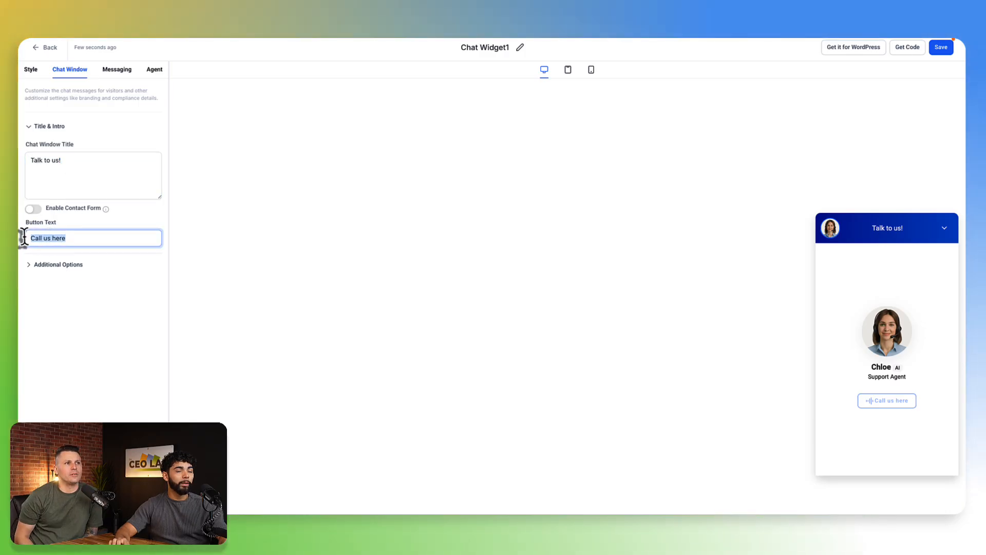
{"action": "type", "text": "Talk Now!"}
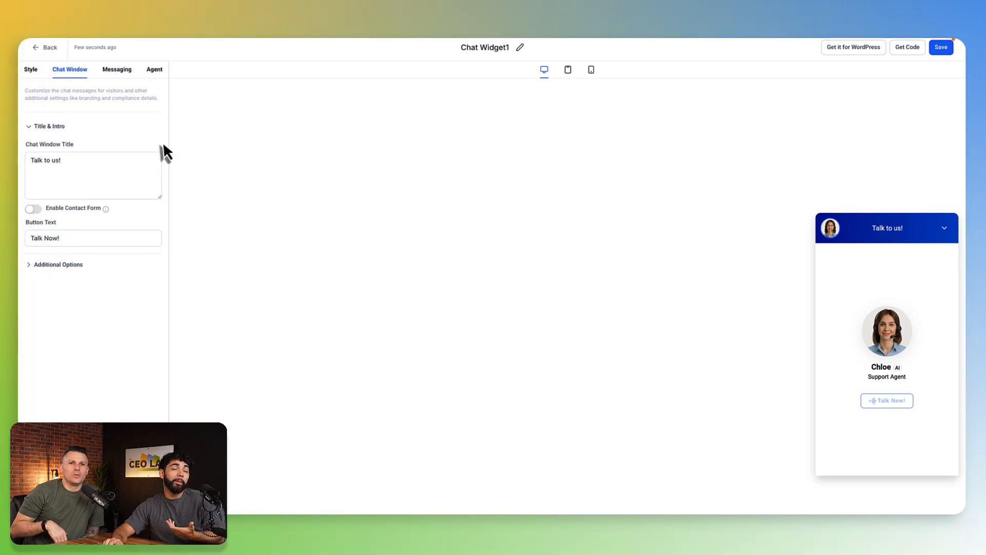
{"action": "mouse_move", "coordinate": [241, 159]}
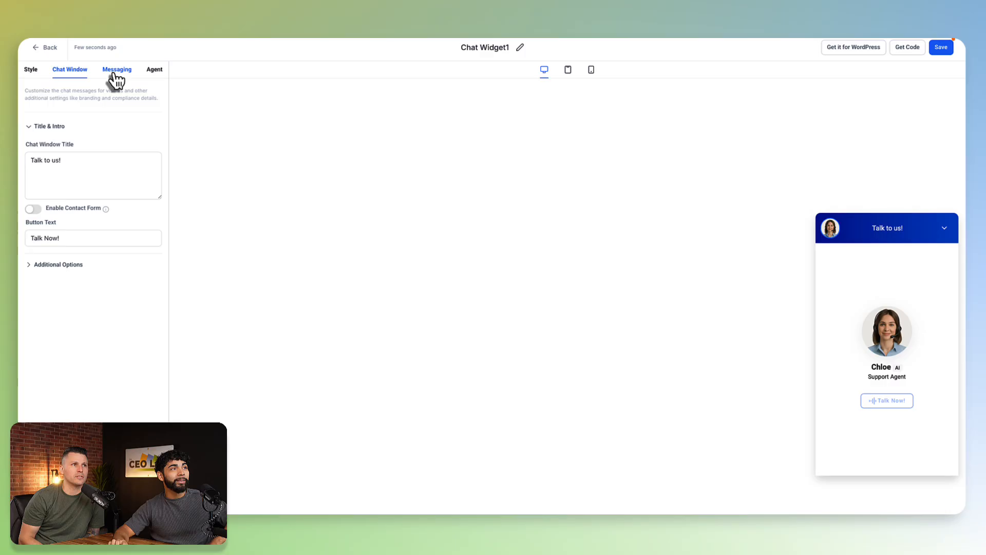
{"action": "left_click", "coordinate": [93, 238]}
{"action": "type", "text": " ++"}
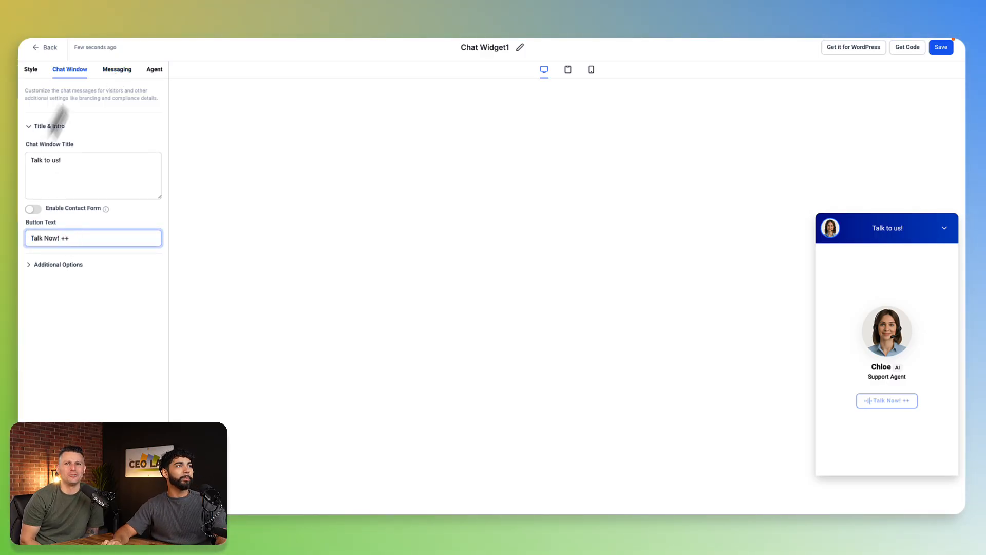
{"action": "left_click", "coordinate": [117, 69]}
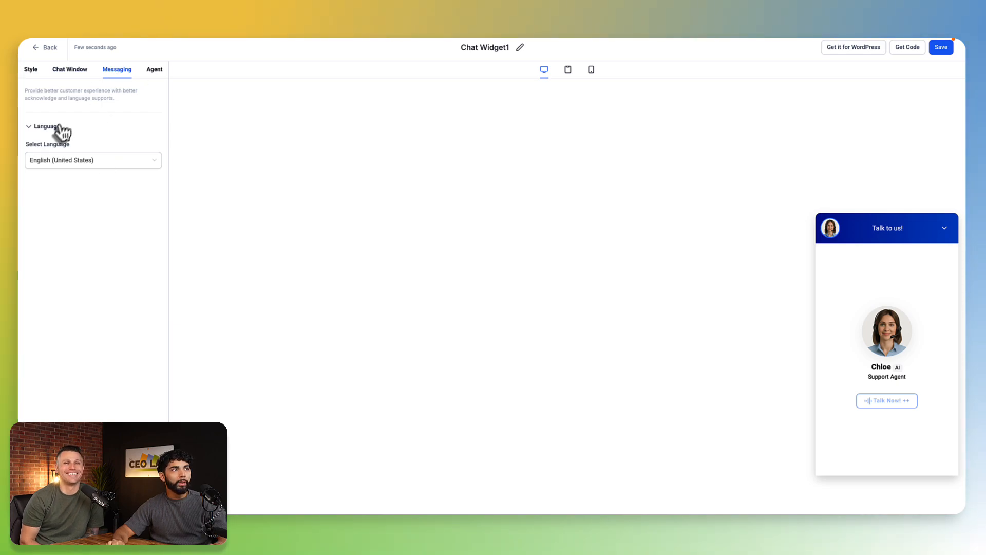
{"action": "left_click", "coordinate": [92, 159]}
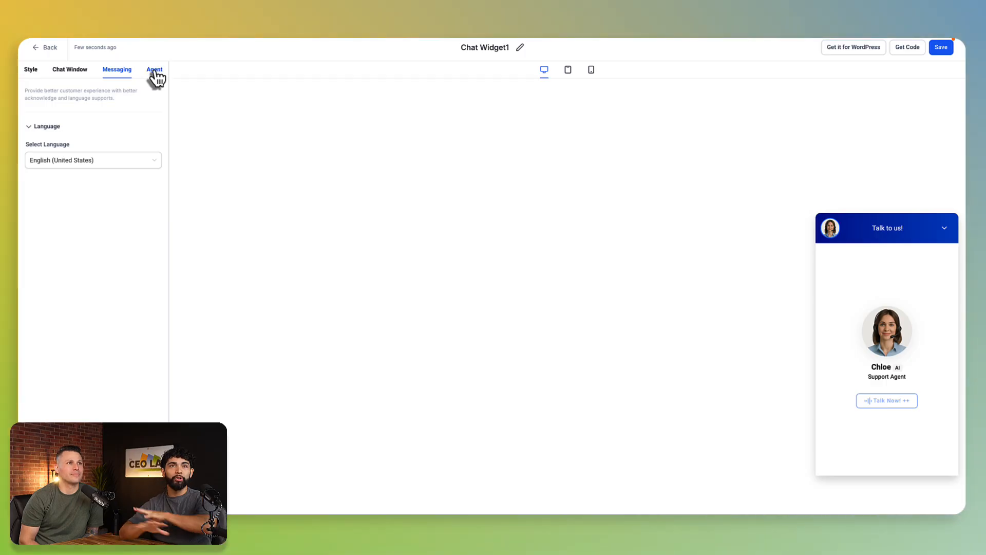
Select Chloe as the Voice AI agent and save Chat Widget1
{"action": "left_click", "coordinate": [154, 69]}
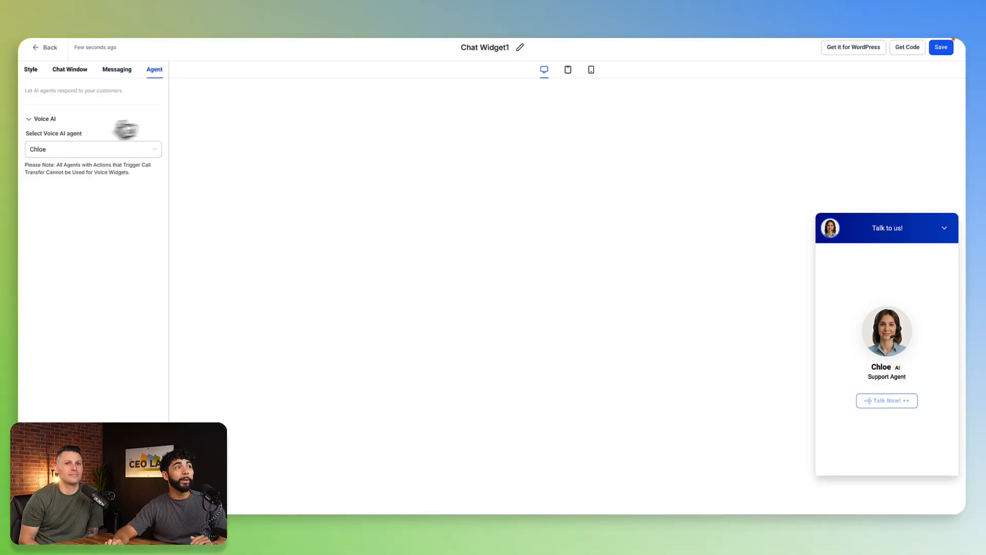
{"action": "left_click", "coordinate": [93, 149]}
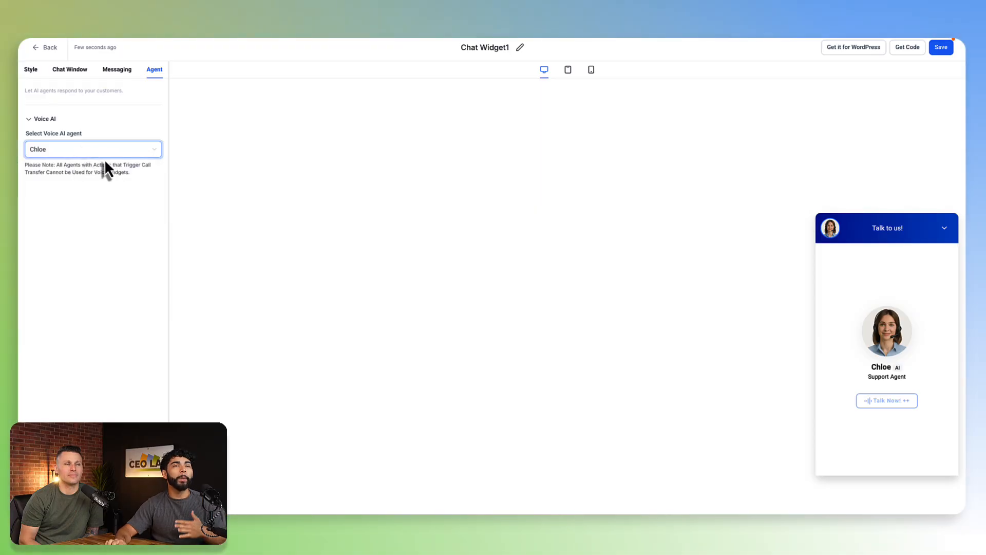
{"action": "left_click", "coordinate": [93, 149]}
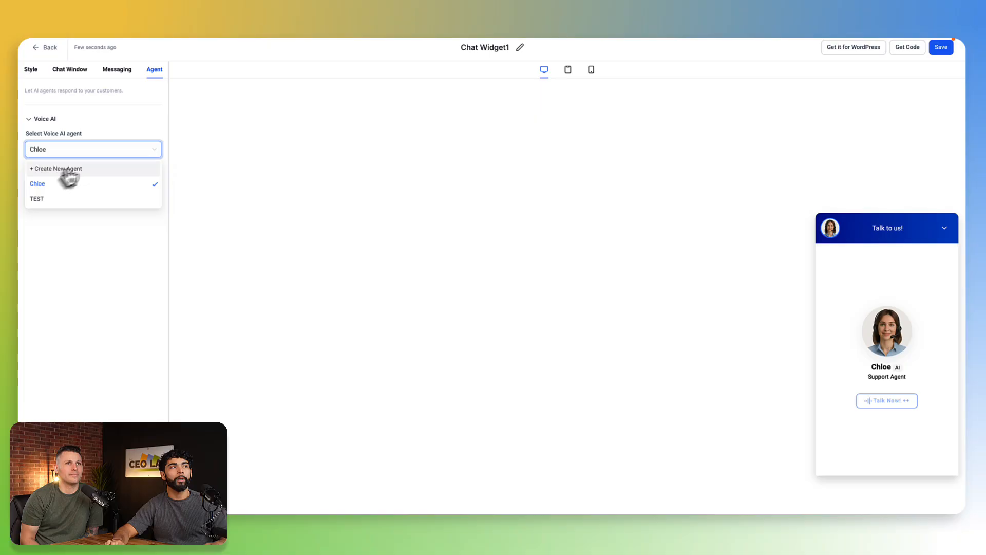
{"action": "left_click", "coordinate": [37, 183]}
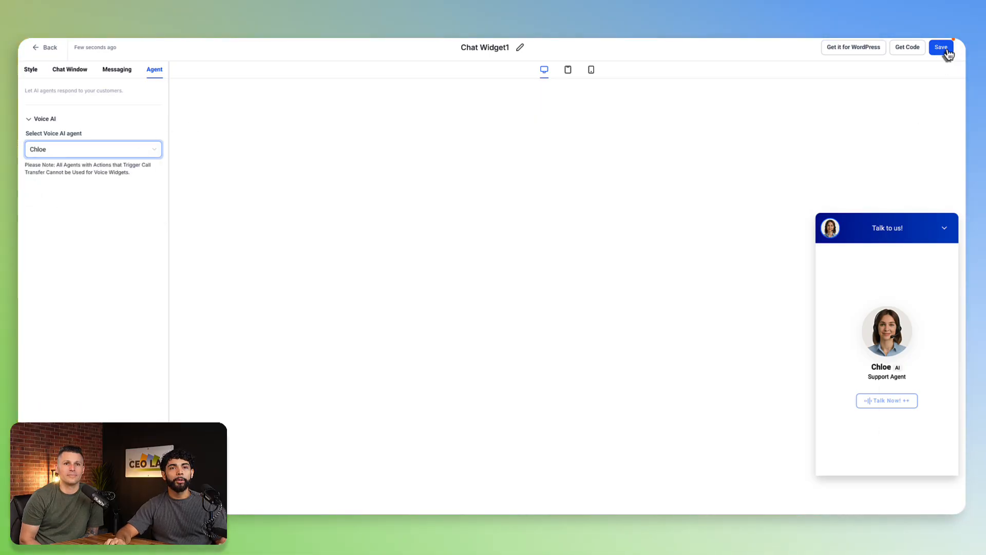
{"action": "left_click", "coordinate": [941, 48]}
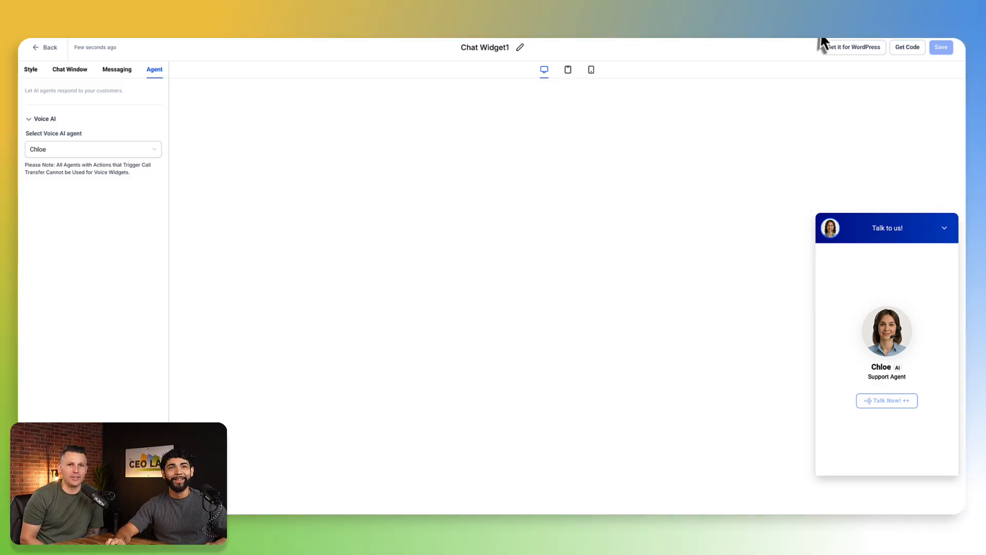
{"action": "left_click", "coordinate": [44, 47]}
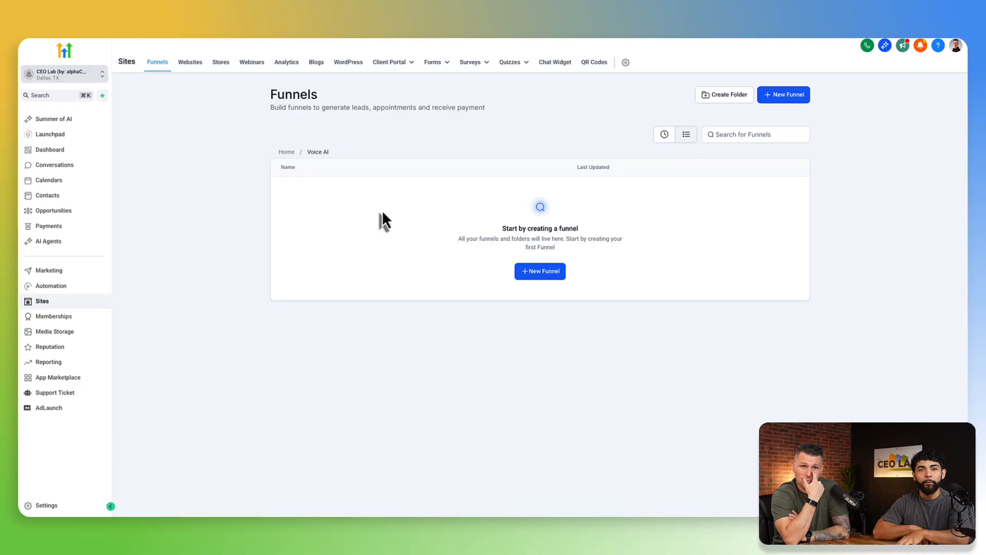
{"action": "mouse_move", "coordinate": [540, 271]}
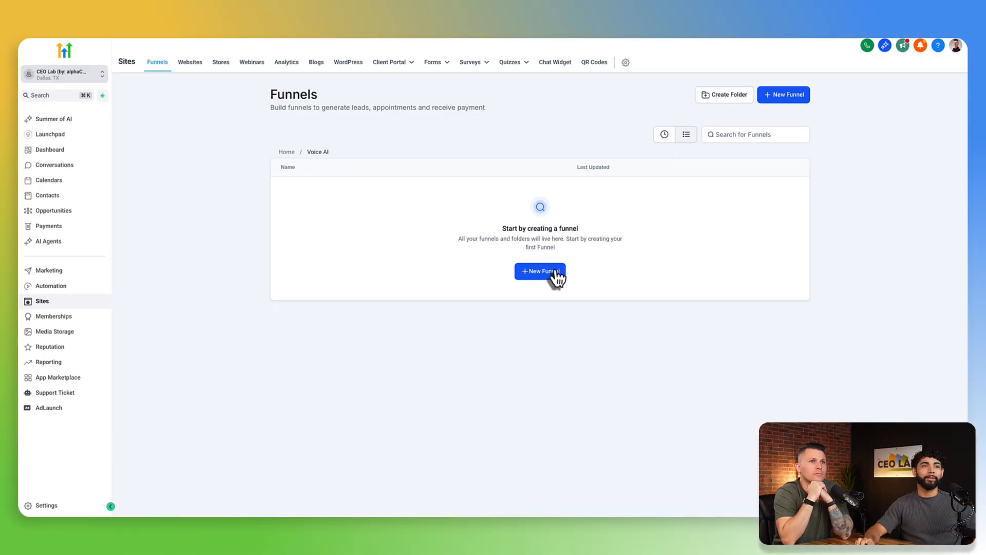
Start a new funnel from templates, previewing and continuing with the SaaS Sales template
{"action": "left_click", "coordinate": [539, 271]}
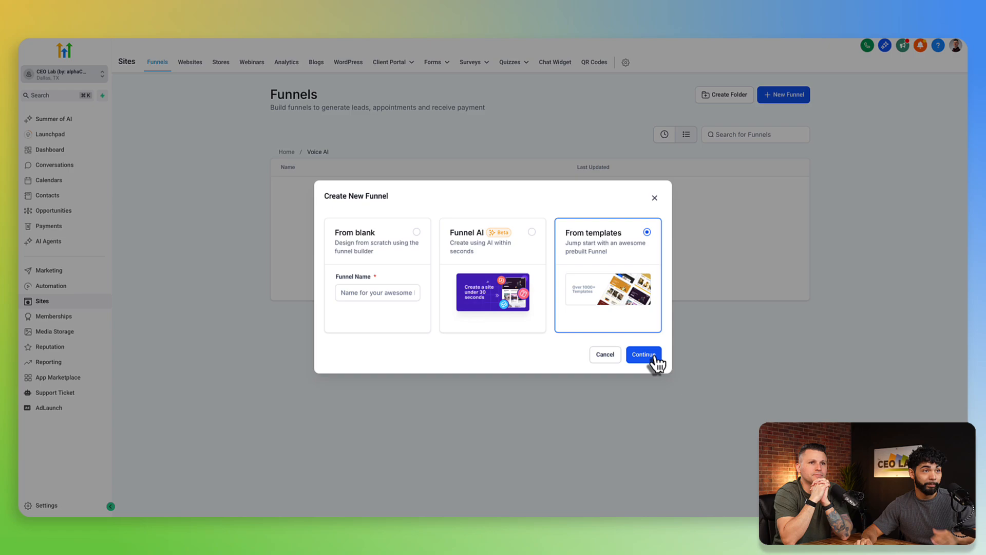
{"action": "left_click", "coordinate": [642, 353]}
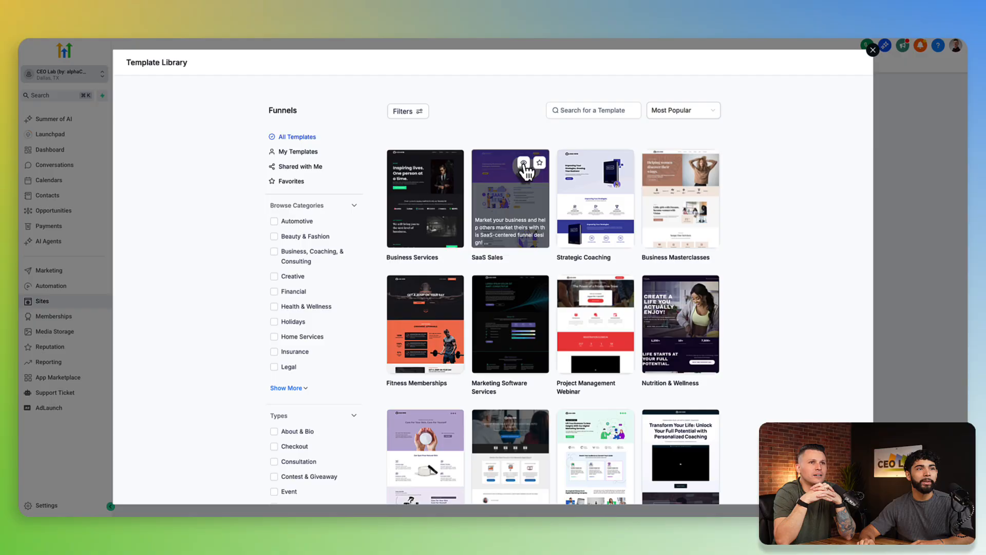
{"action": "left_click", "coordinate": [509, 198]}
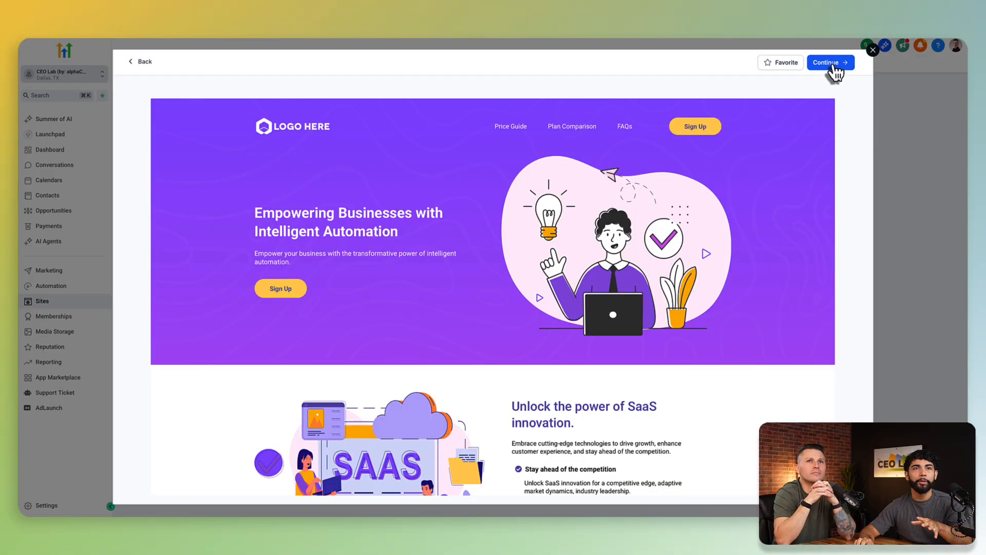
{"action": "left_click", "coordinate": [829, 62]}
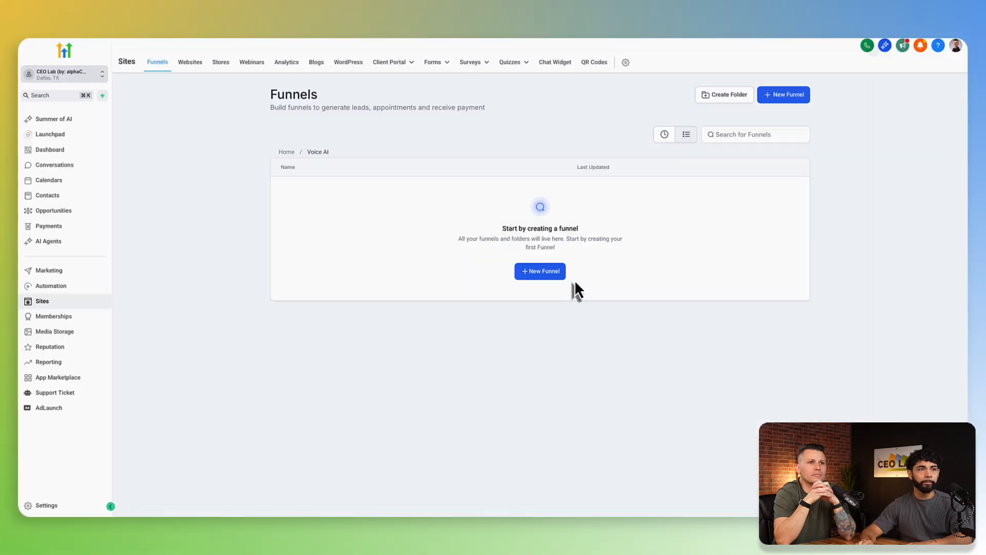
Exit the SaaS Sales page builder back to the Funnels list showing two steps
{"action": "left_click", "coordinate": [540, 271]}
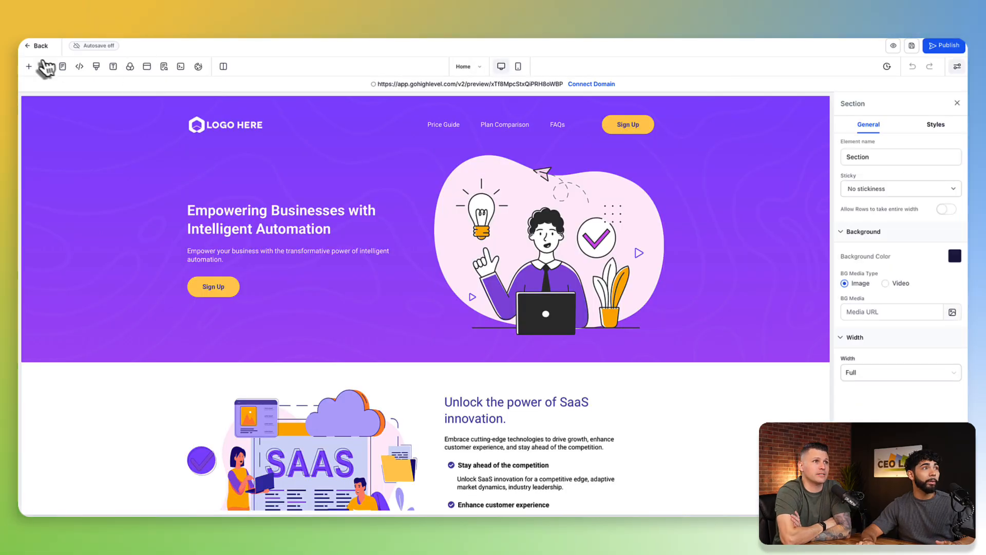
{"action": "left_click", "coordinate": [37, 45]}
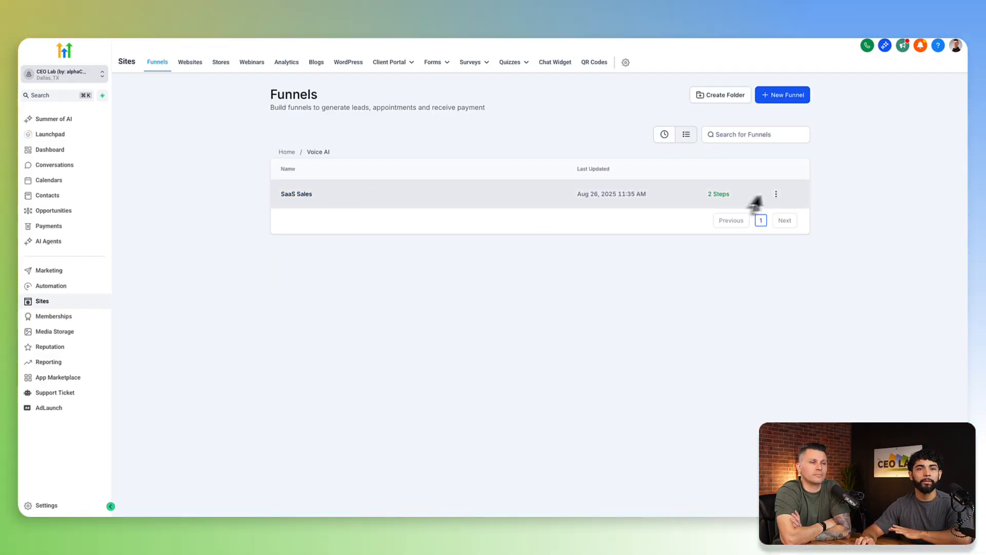
In SaaS Sales funnel settings, choose Chat Widget1 as the chat widget and open its editor
{"action": "left_click", "coordinate": [297, 194]}
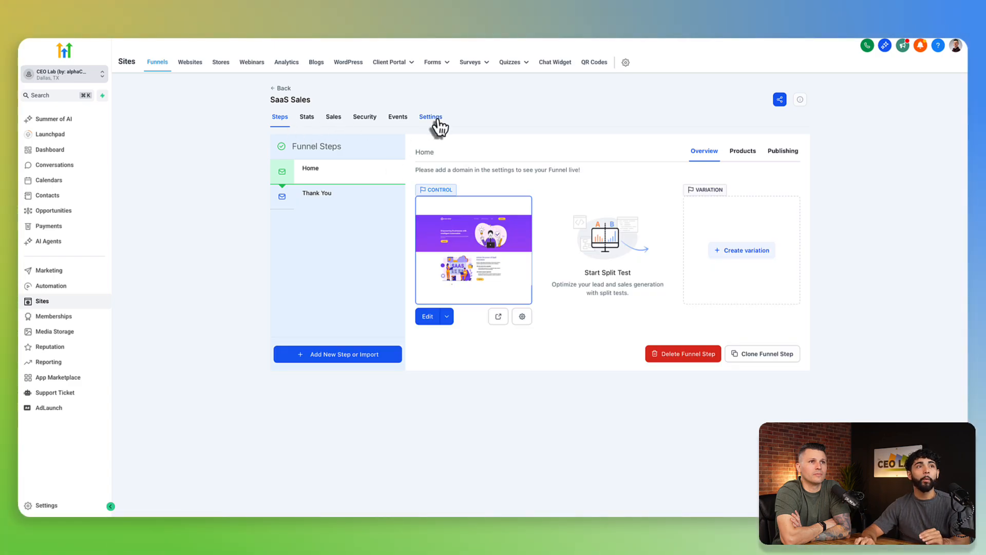
{"action": "left_click", "coordinate": [431, 116]}
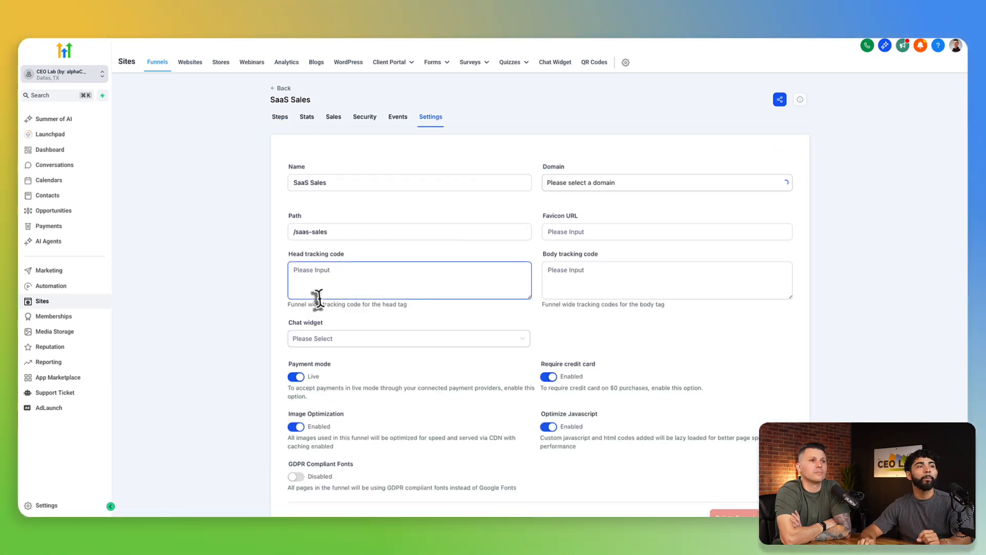
{"action": "left_click", "coordinate": [408, 339]}
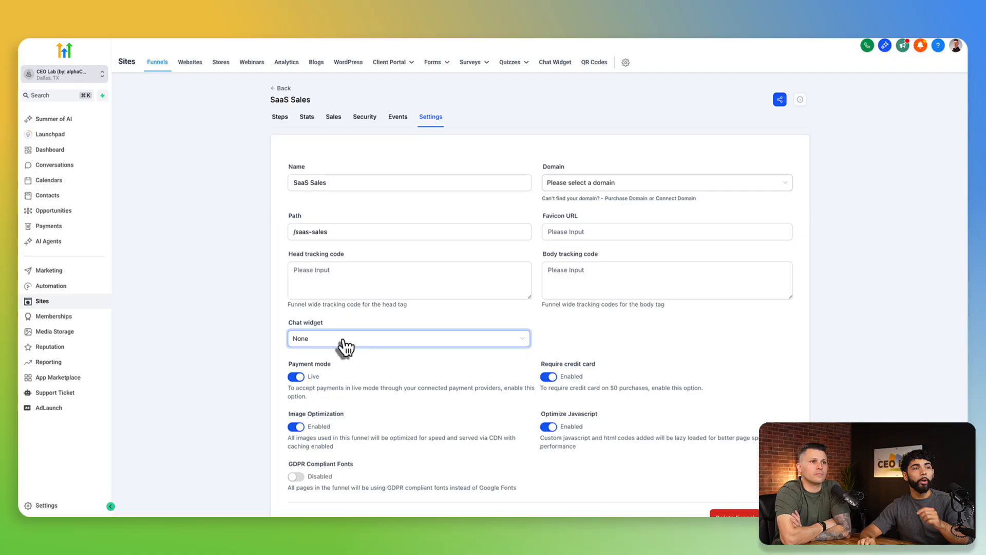
{"action": "left_click", "coordinate": [409, 338]}
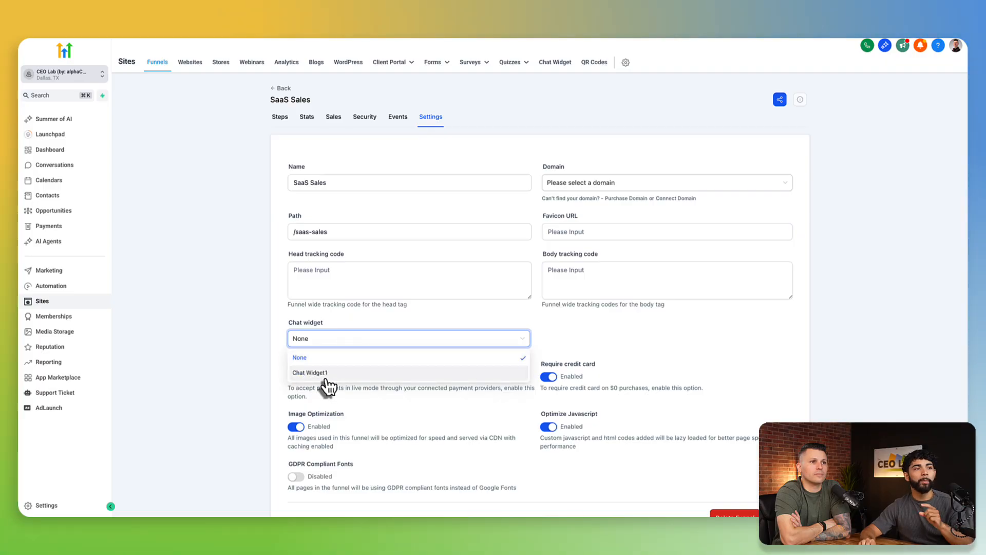
{"action": "left_click", "coordinate": [309, 373]}
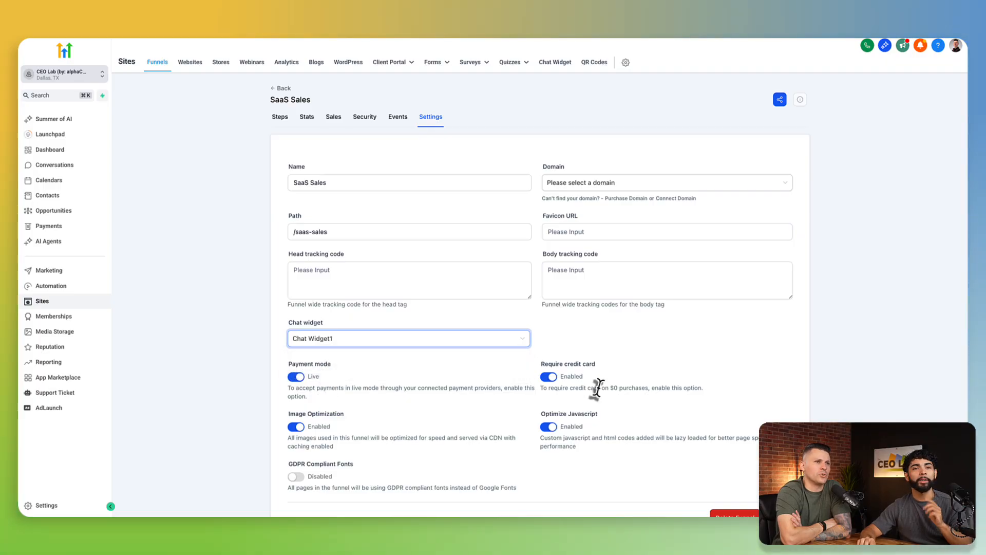
{"action": "scroll", "scroll_direction": "down", "scroll_amount": 3}
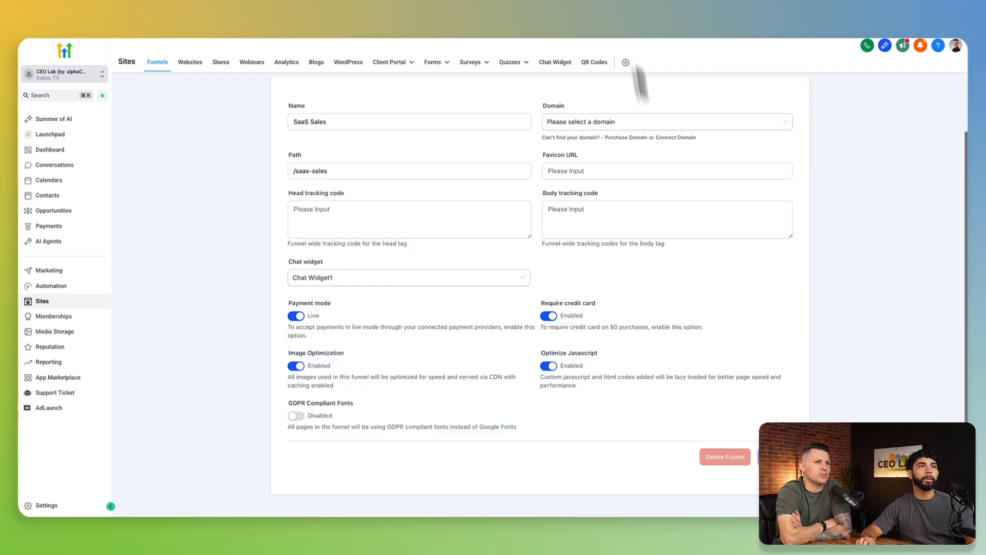
{"action": "left_click", "coordinate": [408, 277]}
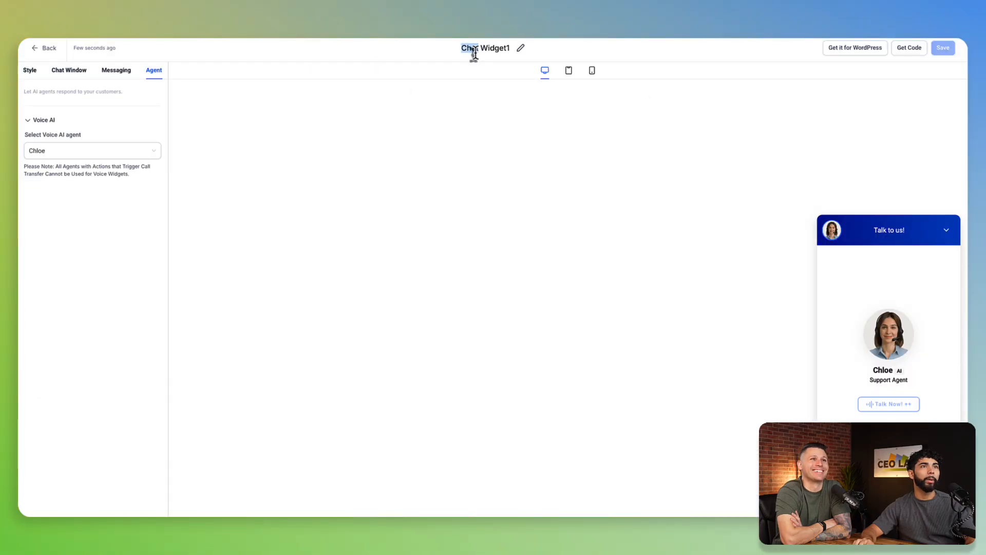
Type 'Voice' as the new name of the Chloe widget
{"action": "type", "text": "Voice"}
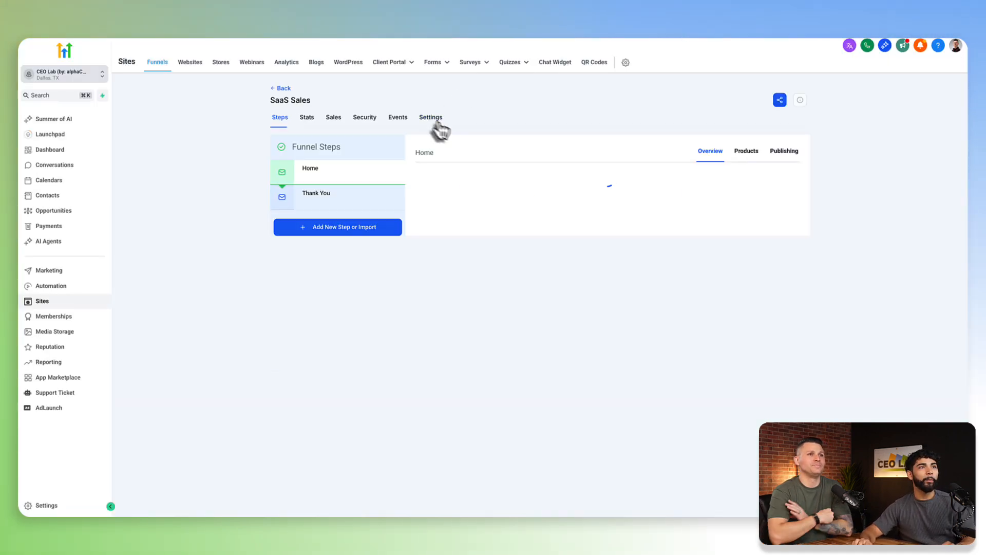
Set Voice Widget ++ as the SaaS Sales funnel's chat widget and save the settings
{"action": "left_click", "coordinate": [430, 118]}
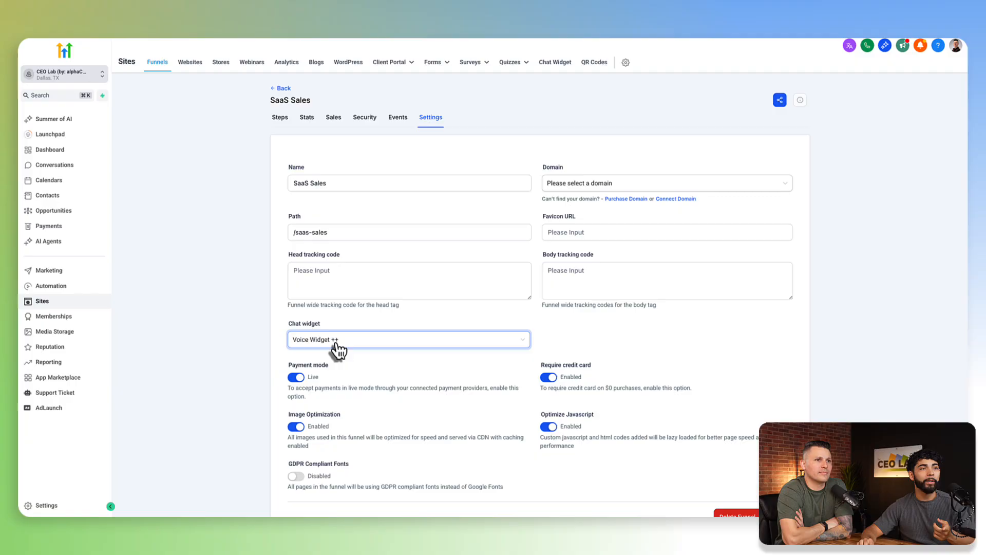
{"action": "left_click", "coordinate": [408, 339]}
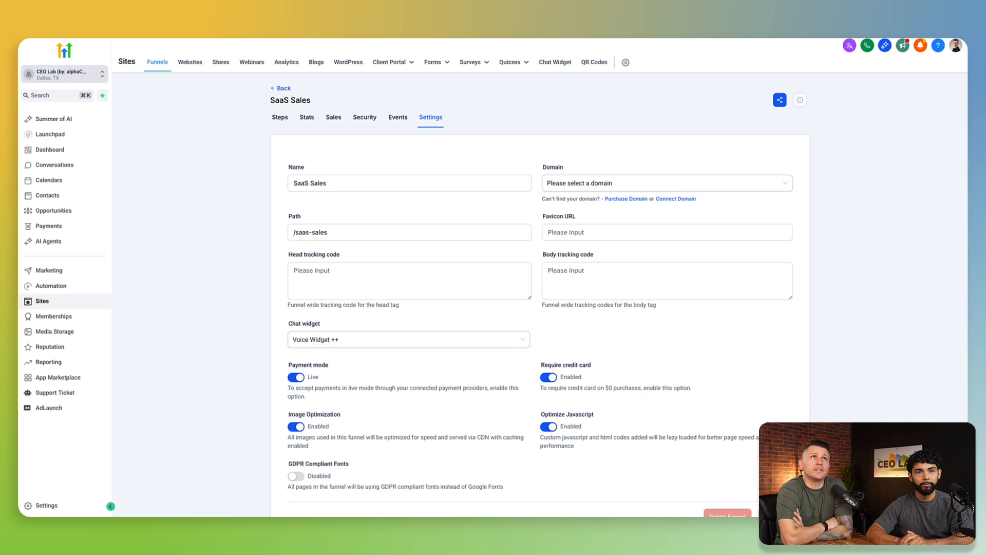
{"action": "left_click", "coordinate": [279, 117]}
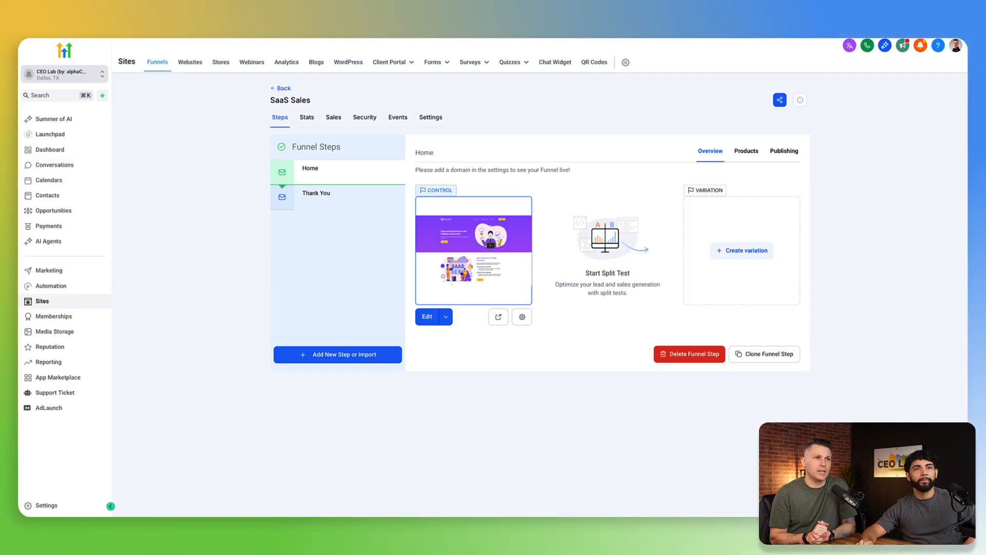
Check the funnel settings still list Voice Widget ++, then preview the Home step live
{"action": "left_click", "coordinate": [431, 117]}
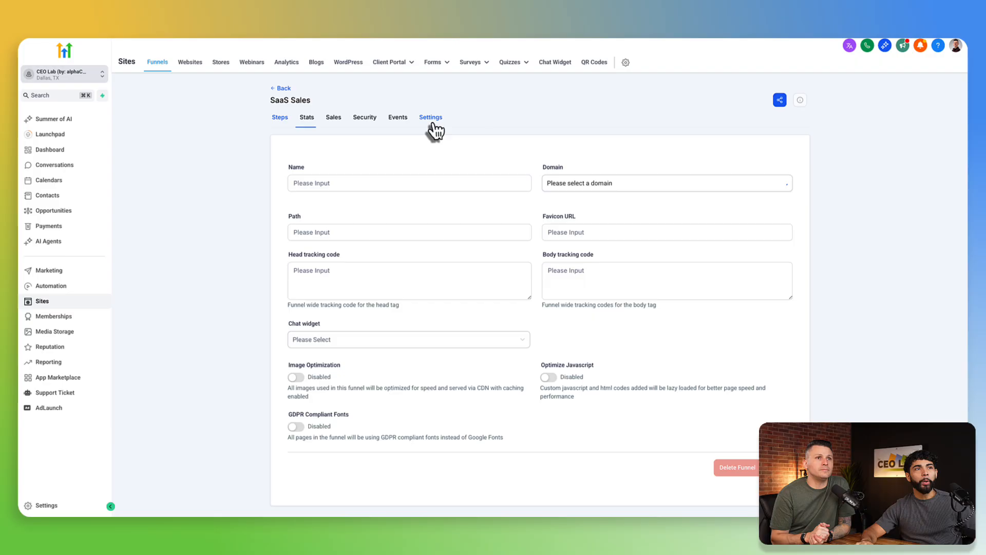
{"action": "left_click", "coordinate": [431, 117]}
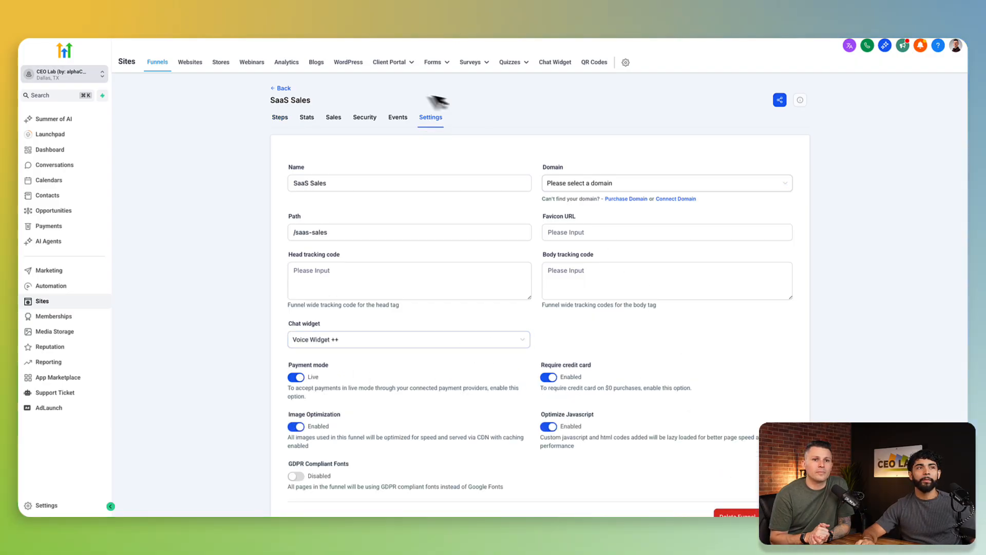
{"action": "left_click", "coordinate": [279, 118]}
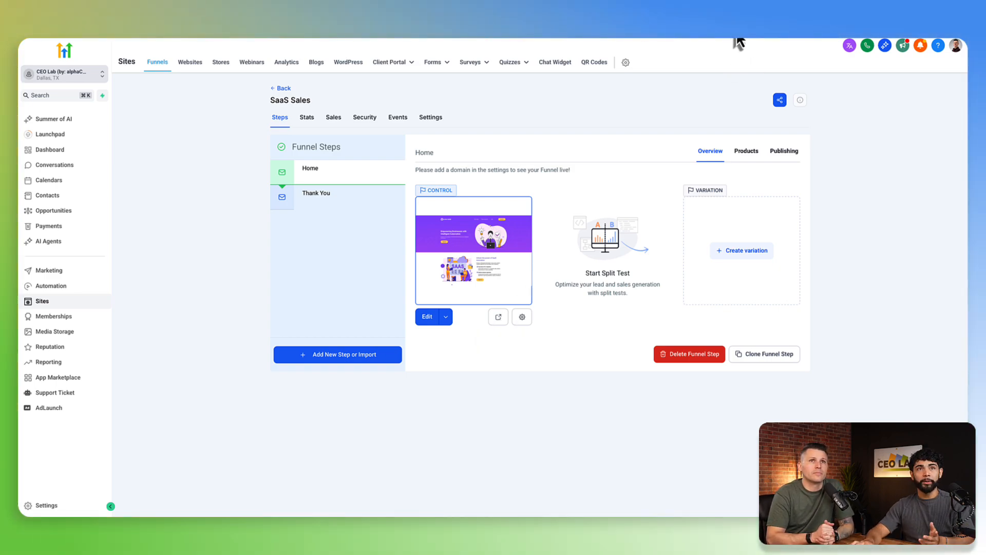
{"action": "left_click", "coordinate": [498, 316]}
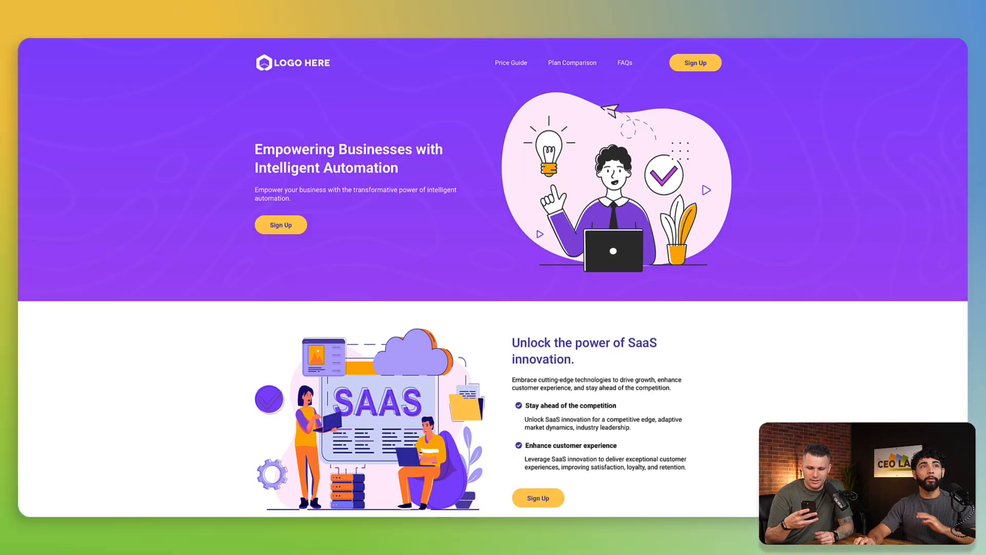
{"action": "mouse_move", "coordinate": [458, 115]}
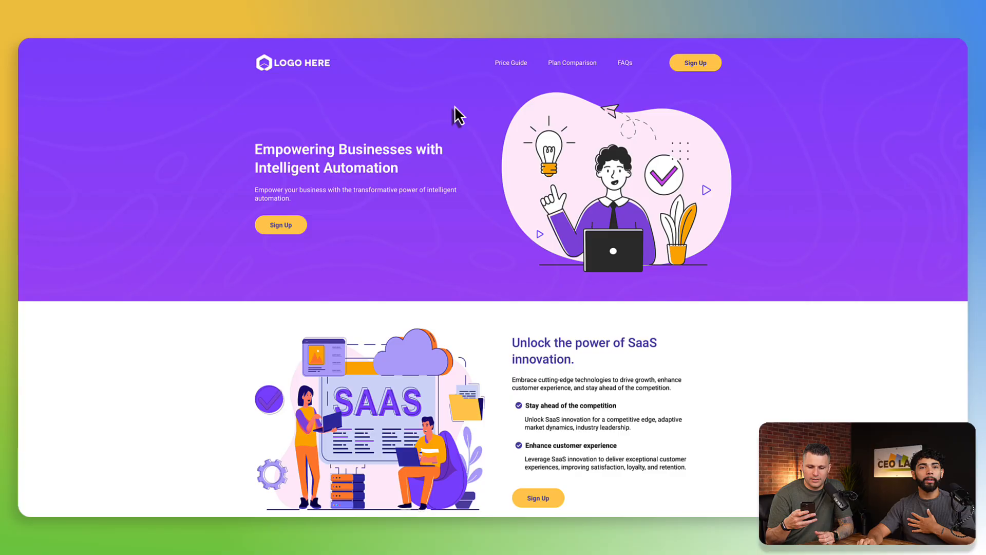